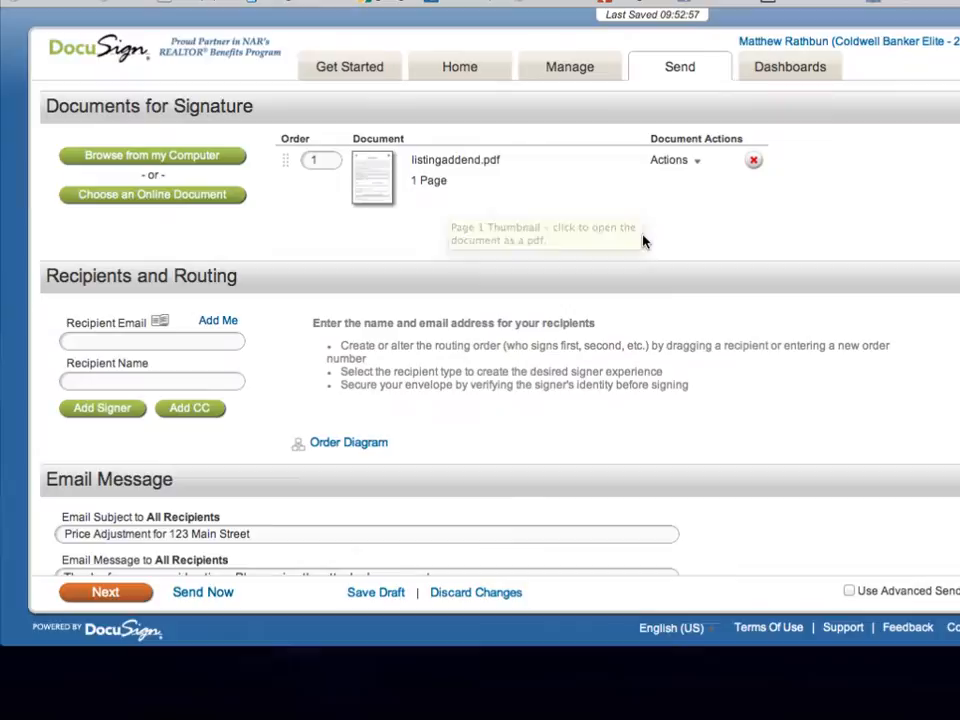
pyautogui.moveTo(644, 240)
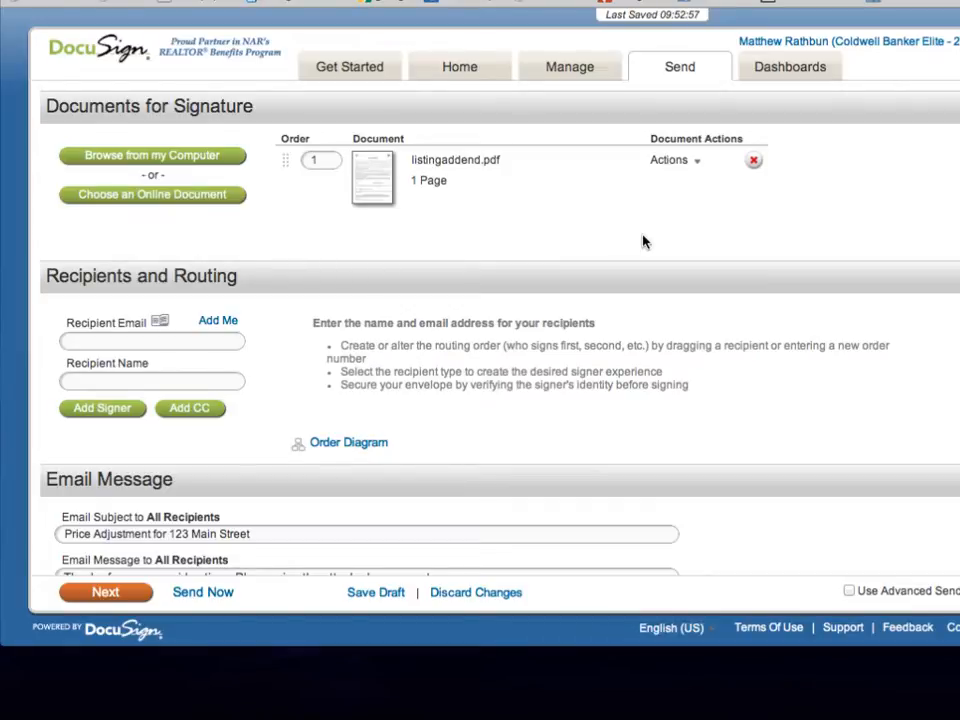
pyautogui.moveTo(638, 224)
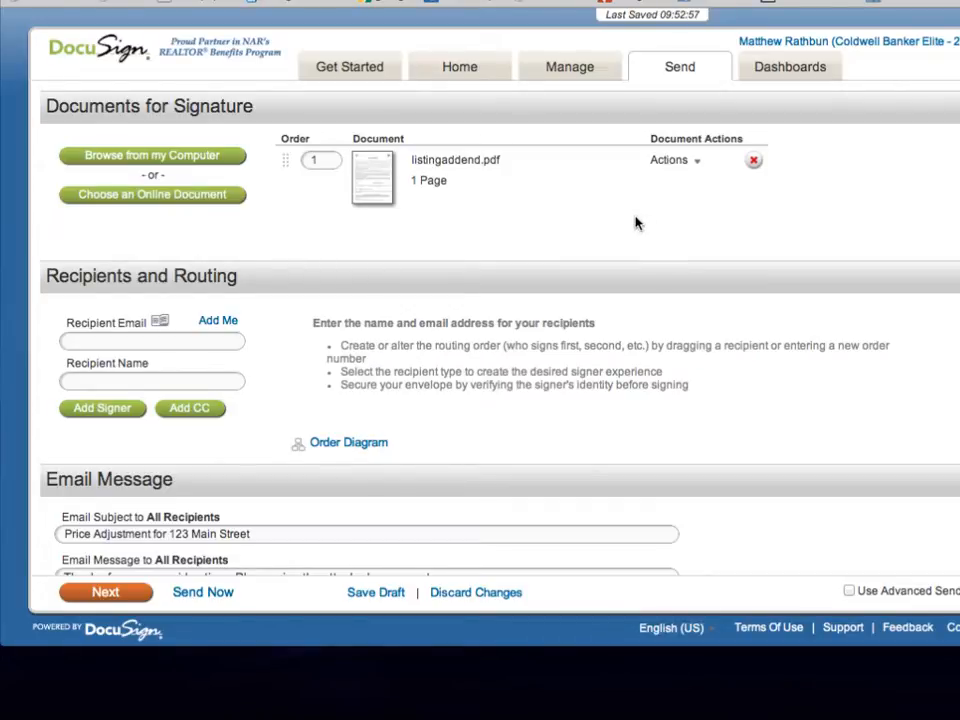
pyautogui.click(372, 178)
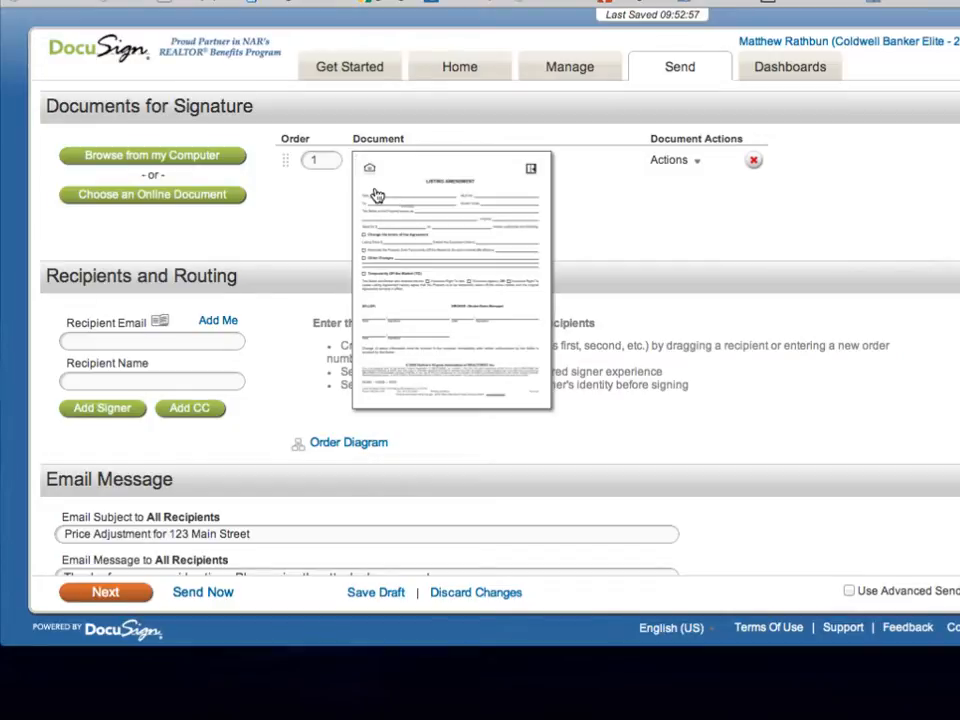
pyautogui.moveTo(376, 194)
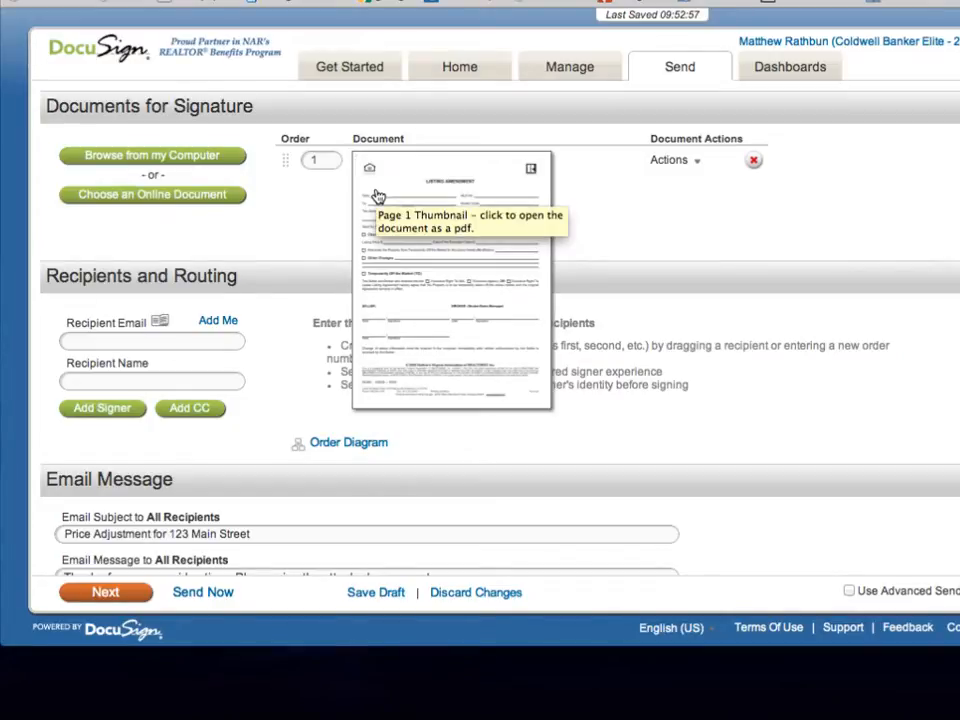
pyautogui.moveTo(494, 334)
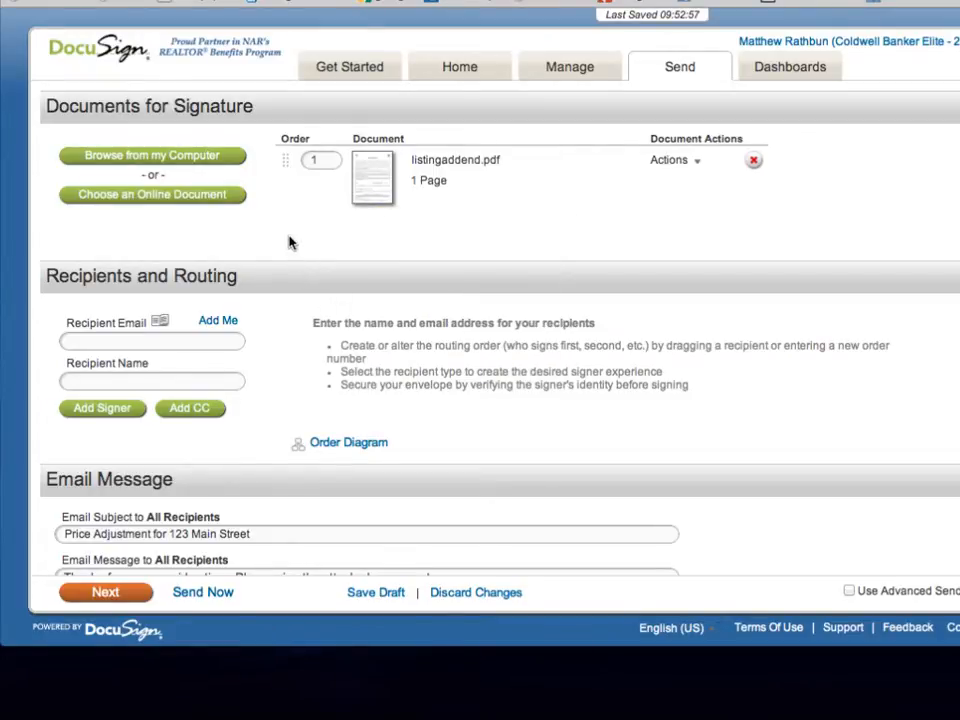
pyautogui.moveTo(308, 232)
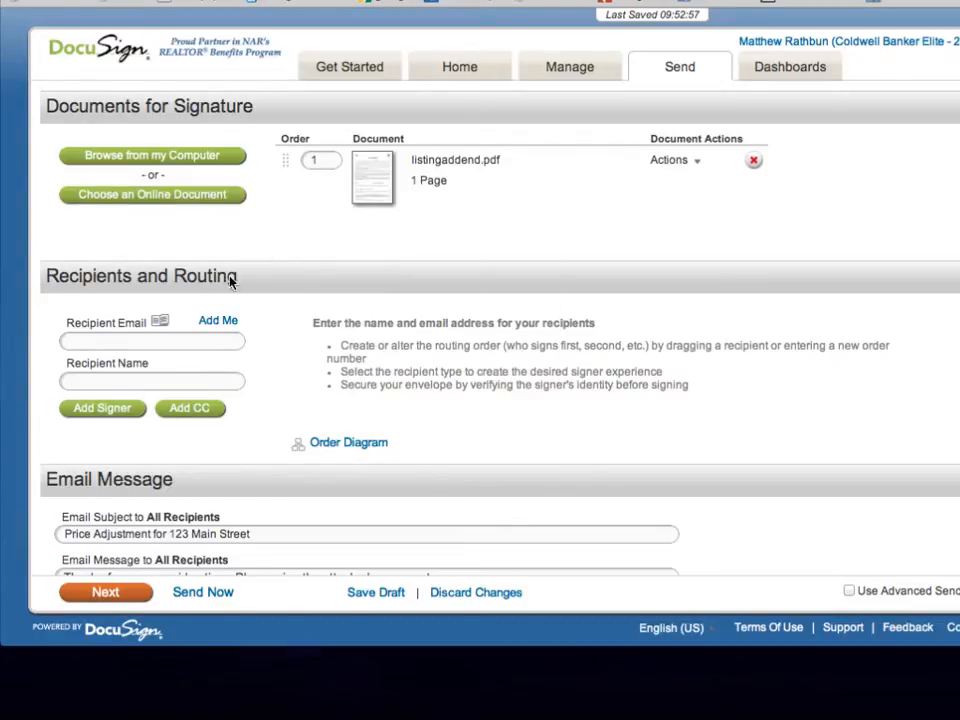
pyautogui.click(152, 340)
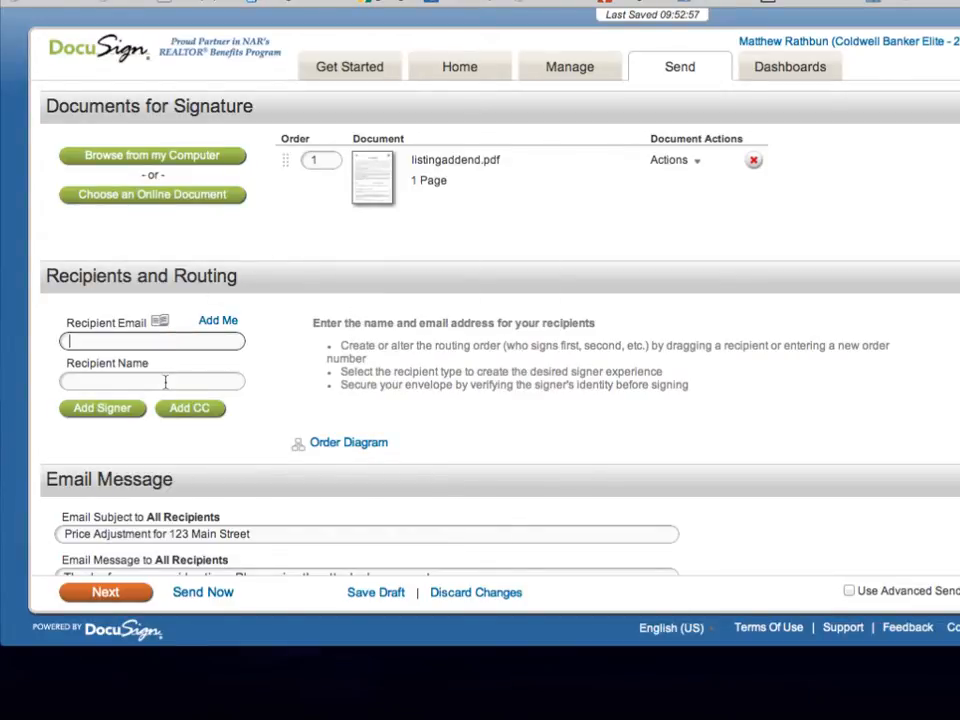
pyautogui.write('matt')
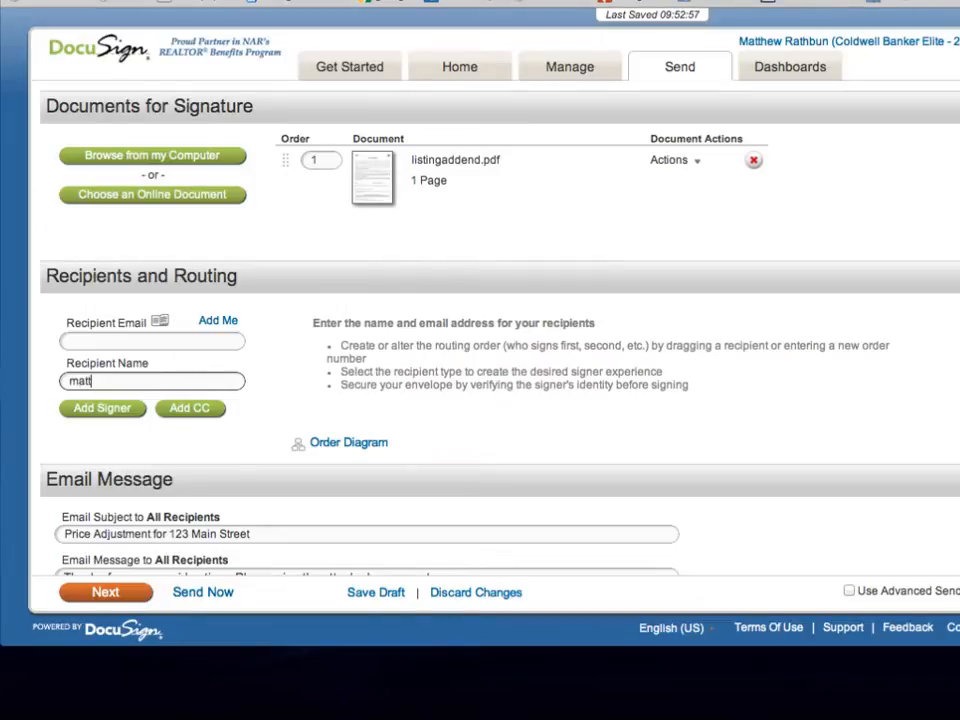
pyautogui.write('matthew rathbun')
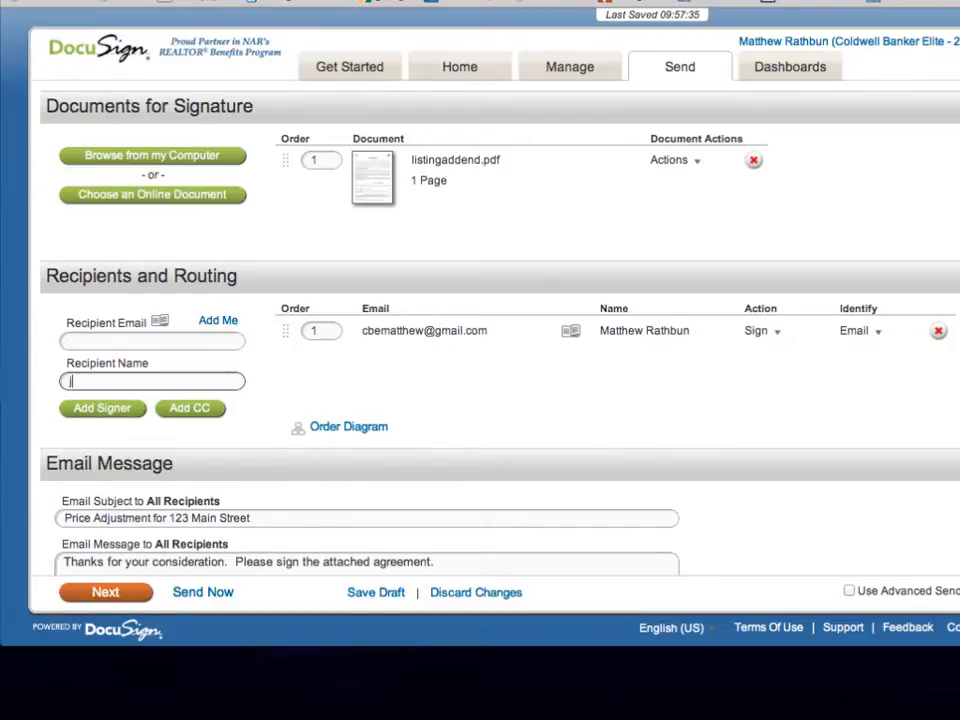
pyautogui.write('jennifer rathbun')
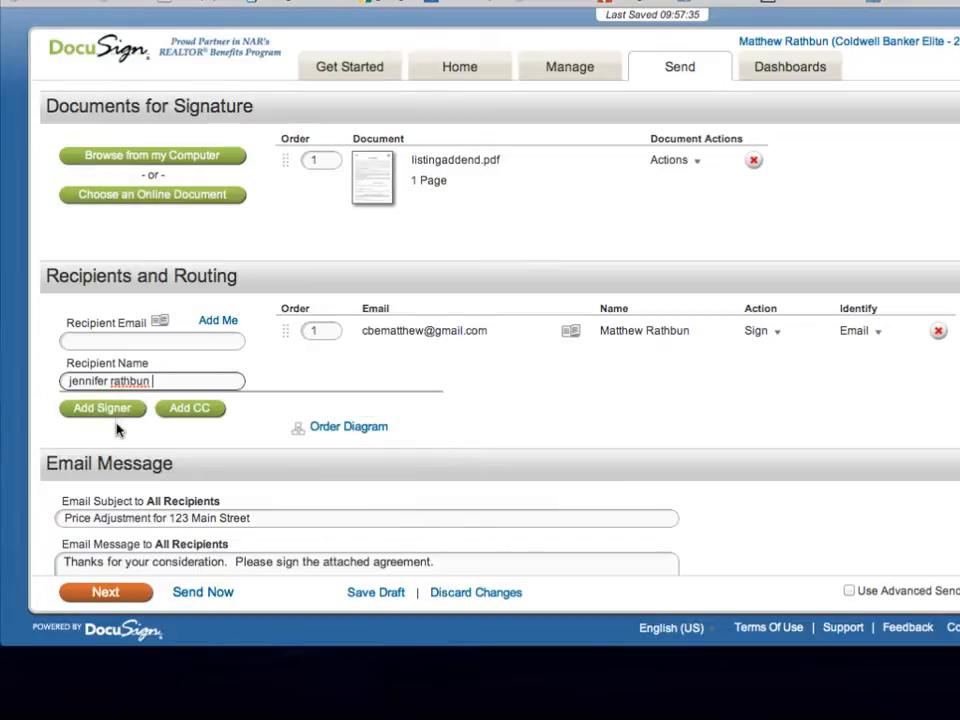
pyautogui.moveTo(116, 428)
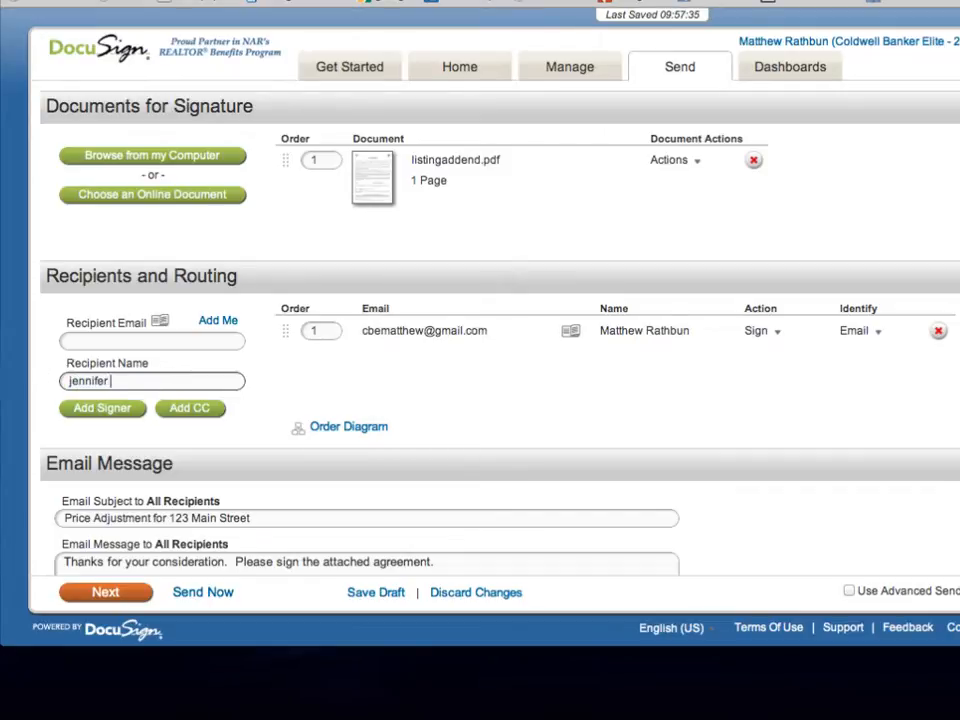
pyautogui.write('rathbu')
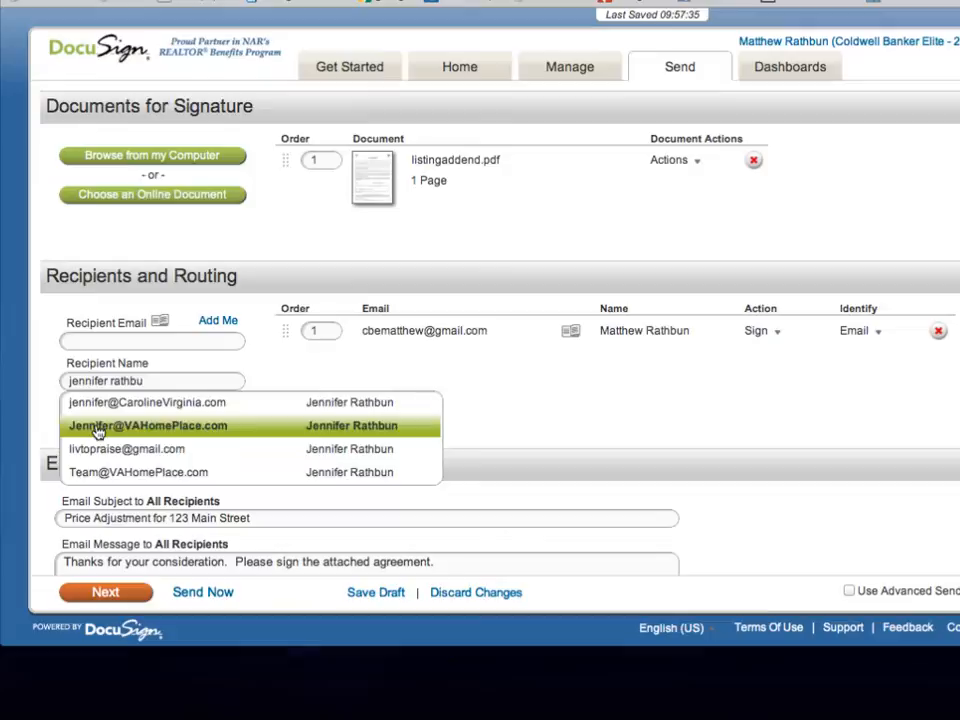
pyautogui.click(148, 424)
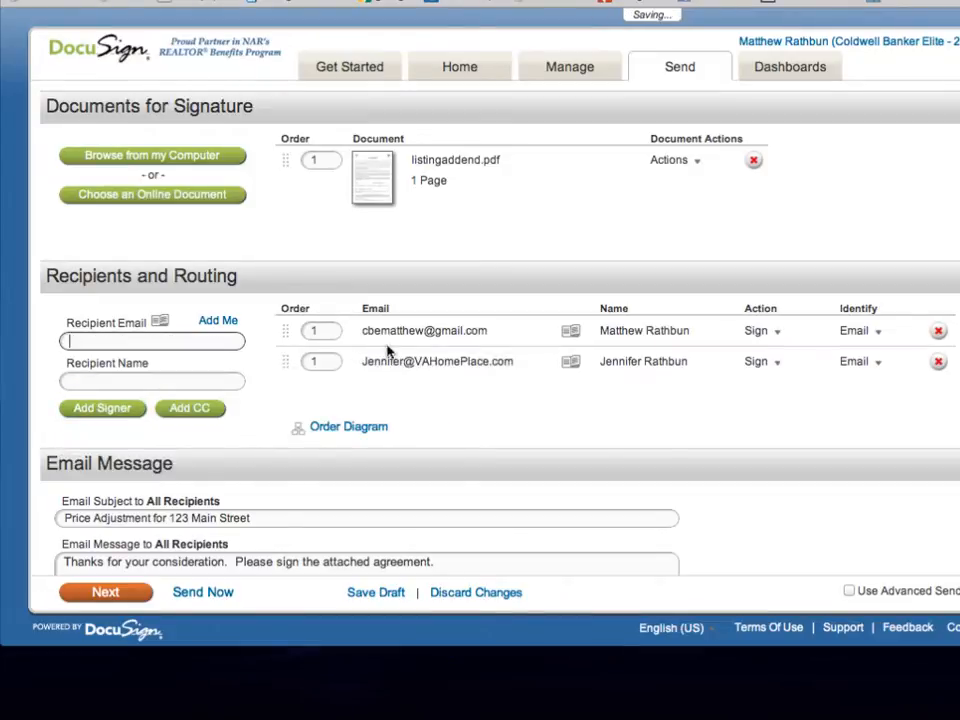
pyautogui.moveTo(416, 206)
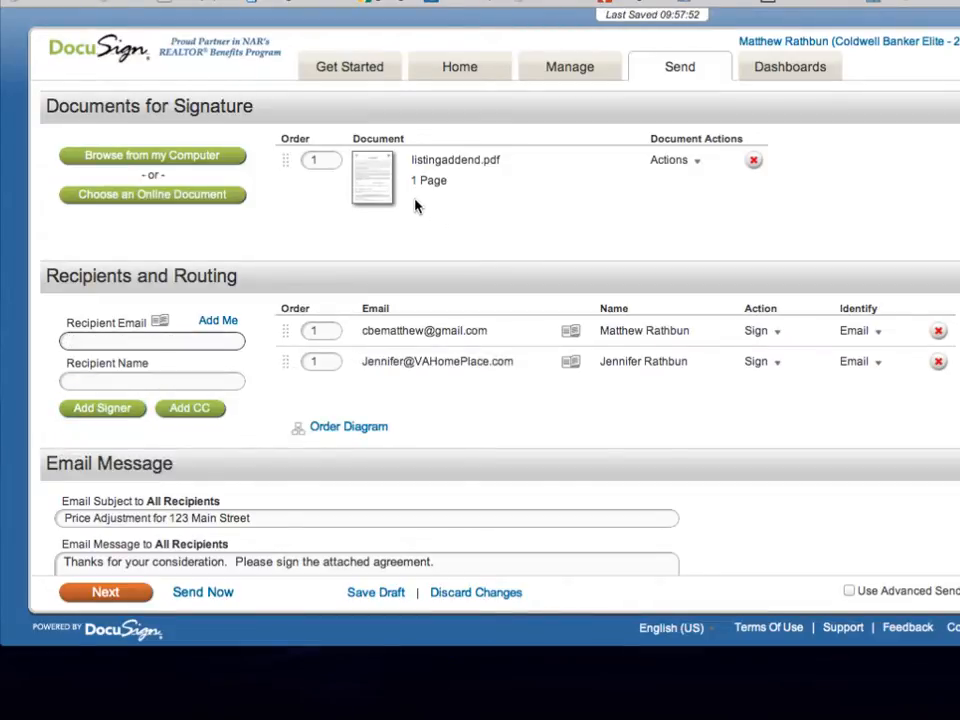
pyautogui.click(152, 340)
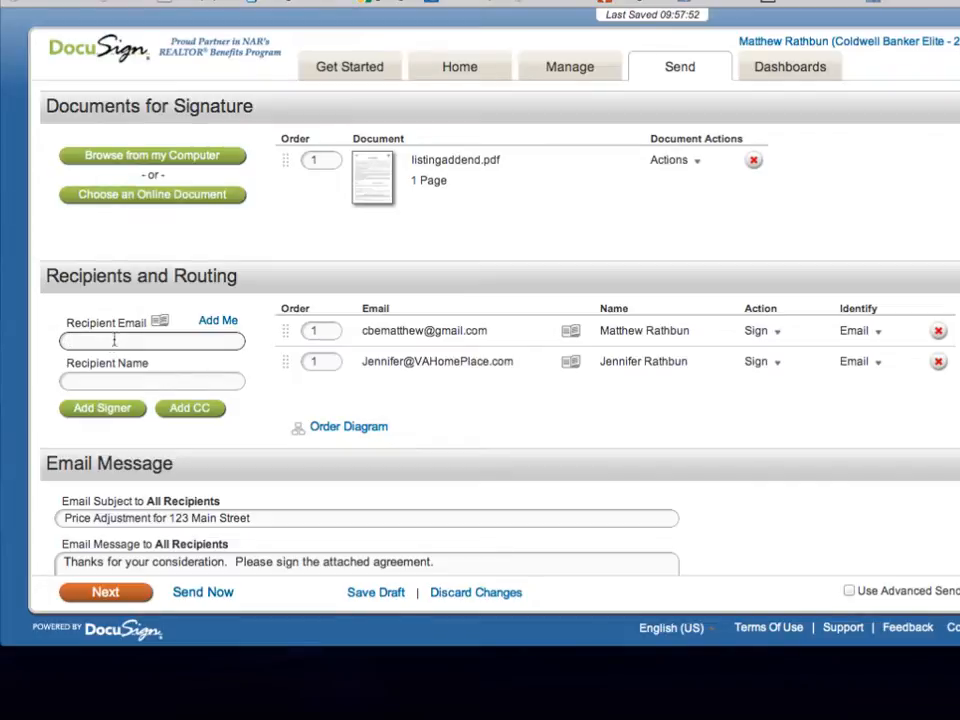
pyautogui.write('kevin')
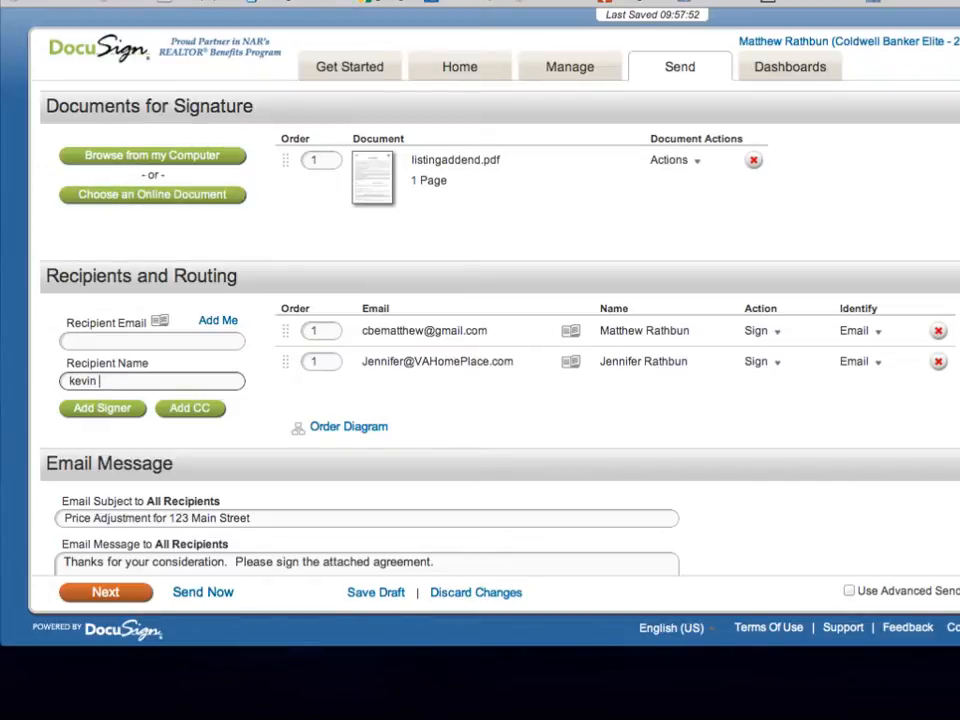
pyautogui.write('breen')
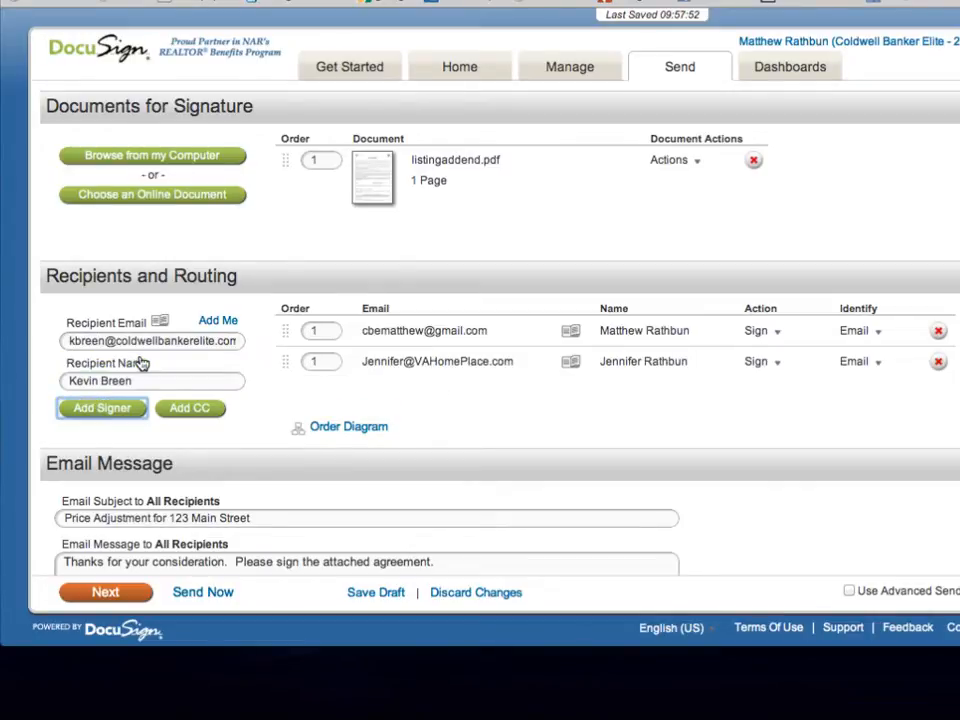
pyautogui.click(100, 408)
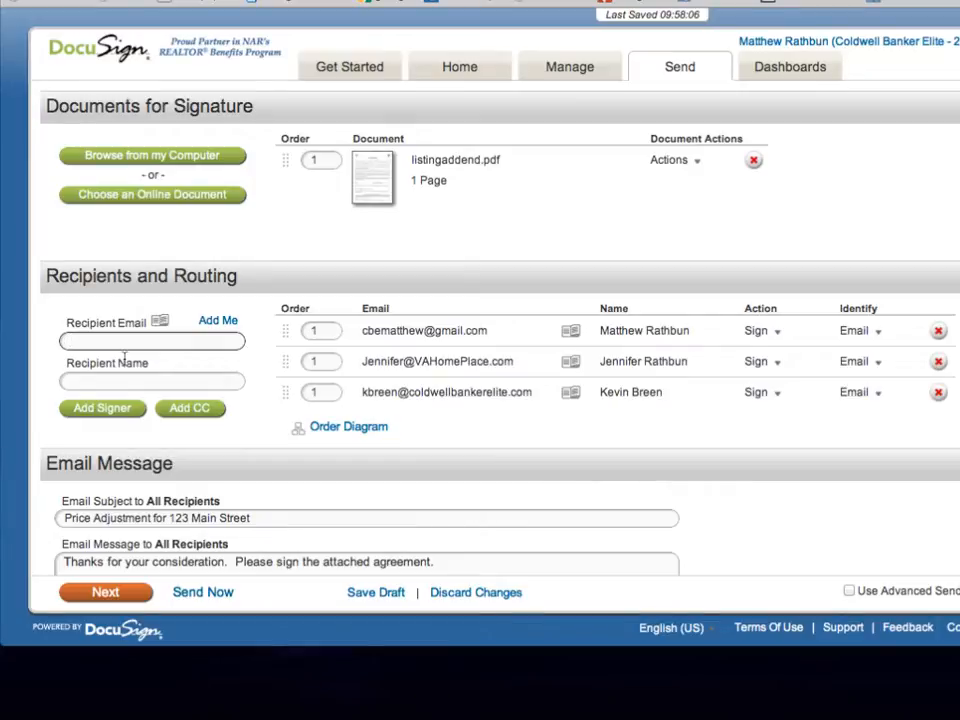
pyautogui.write('ti')
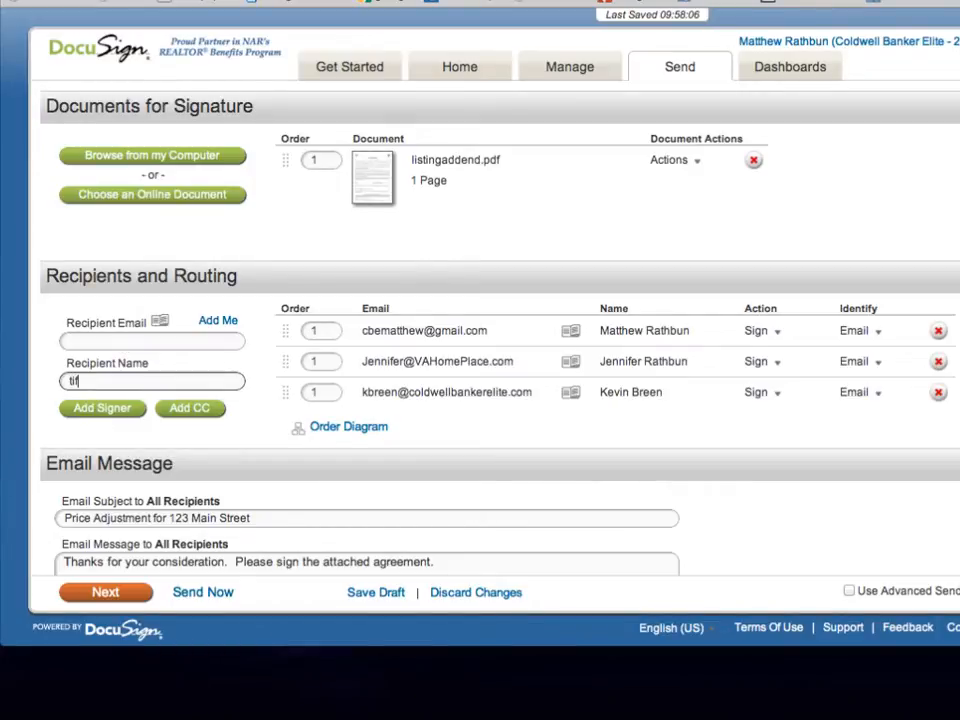
pyautogui.write('tiffany taylor')
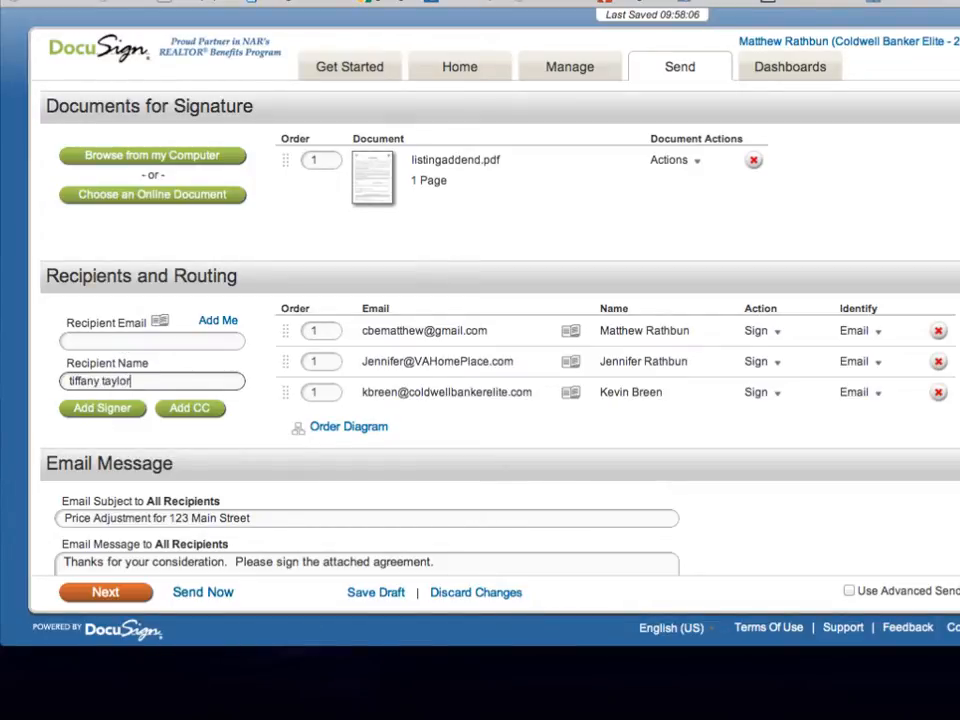
pyautogui.click(152, 340)
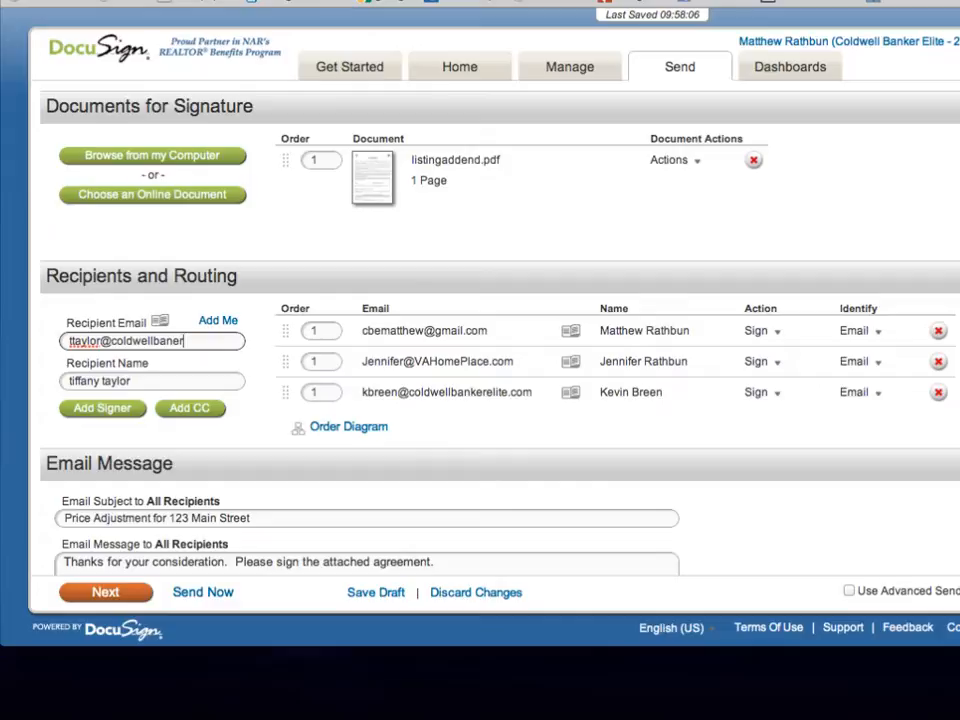
pyautogui.write('elite.')
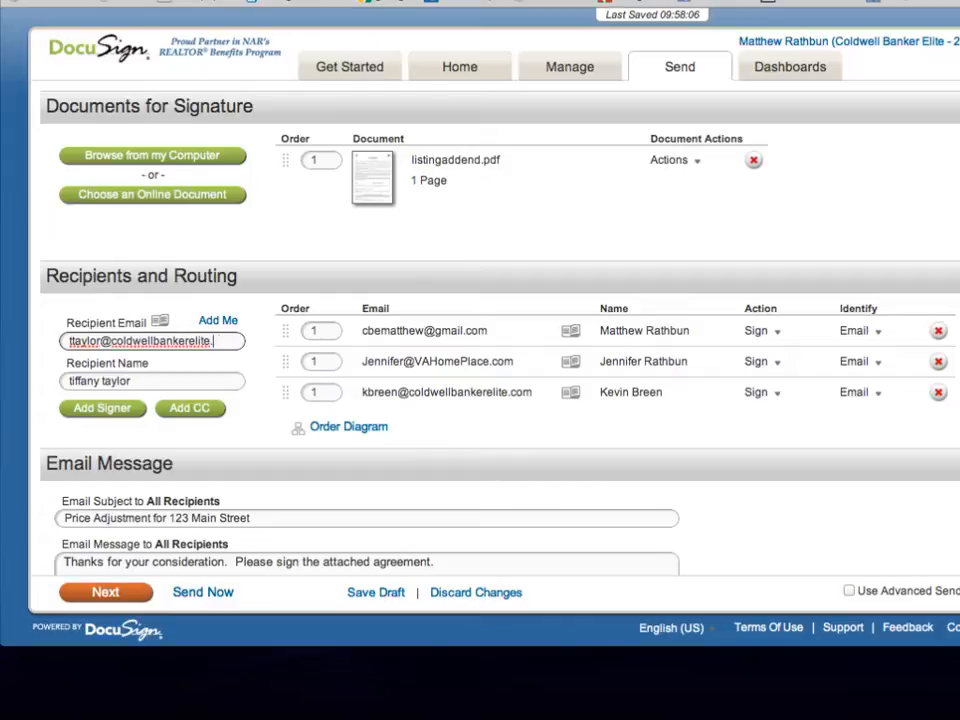
pyautogui.click(100, 408)
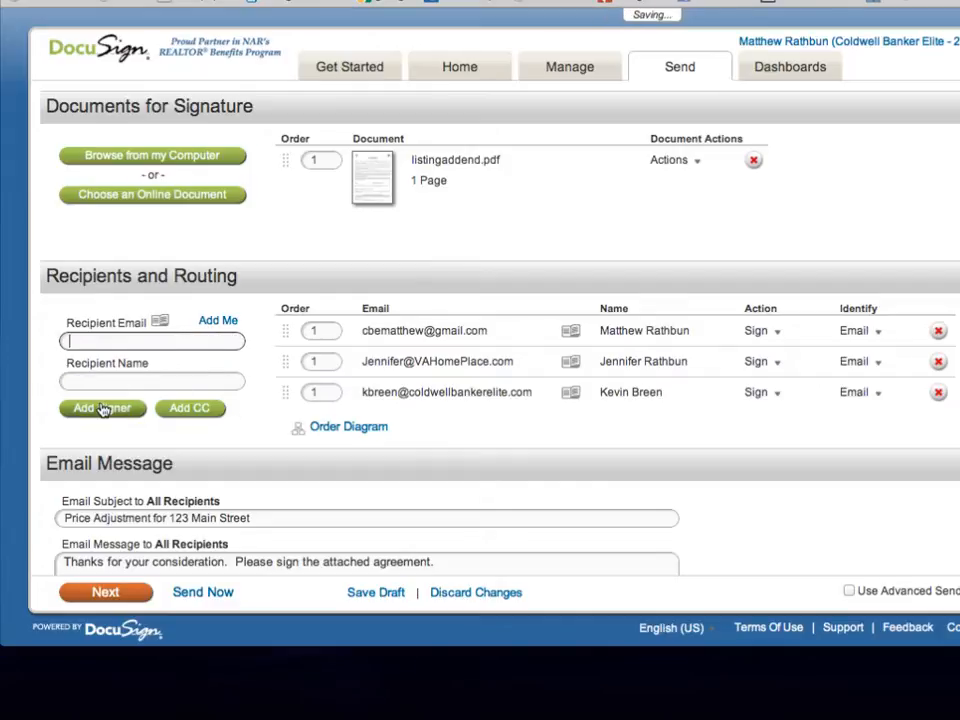
pyautogui.click(102, 408)
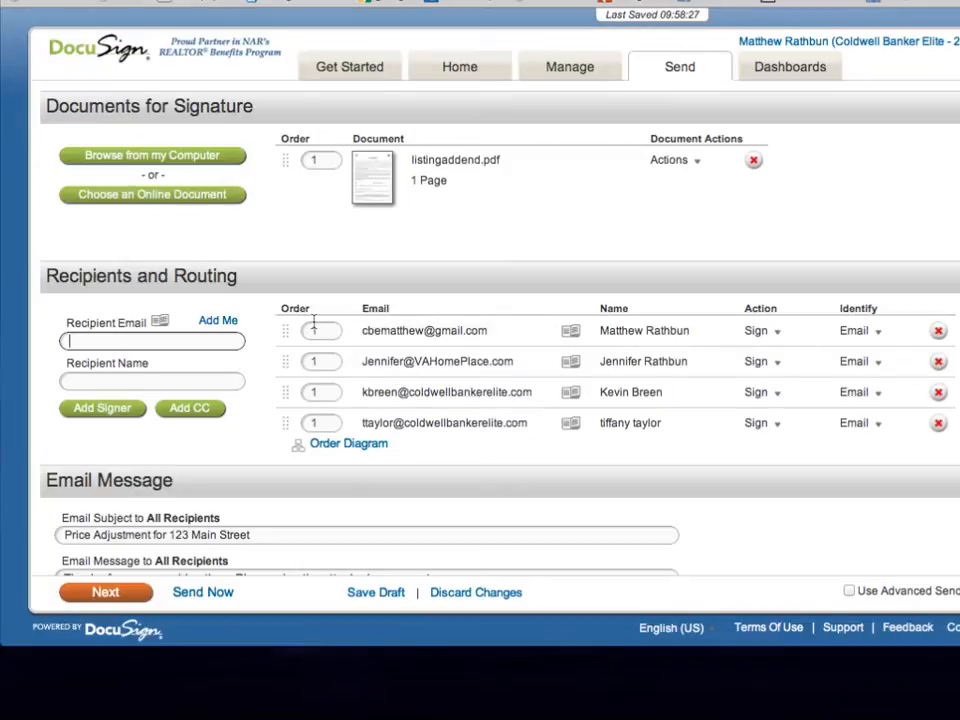
pyautogui.moveTo(308, 246)
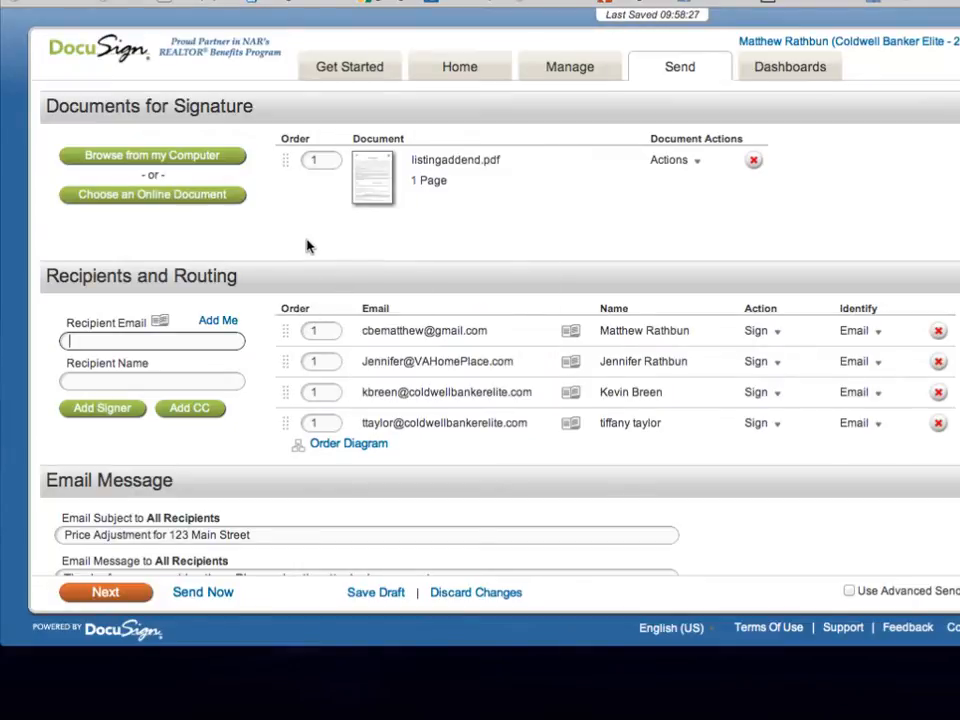
pyautogui.click(456, 330)
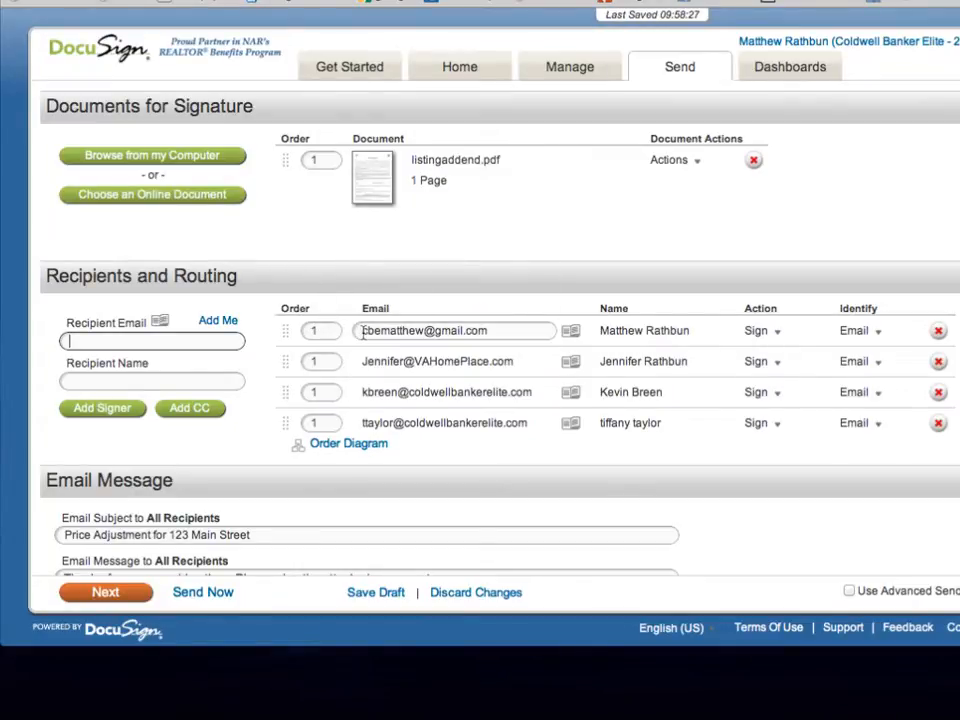
pyautogui.click(456, 360)
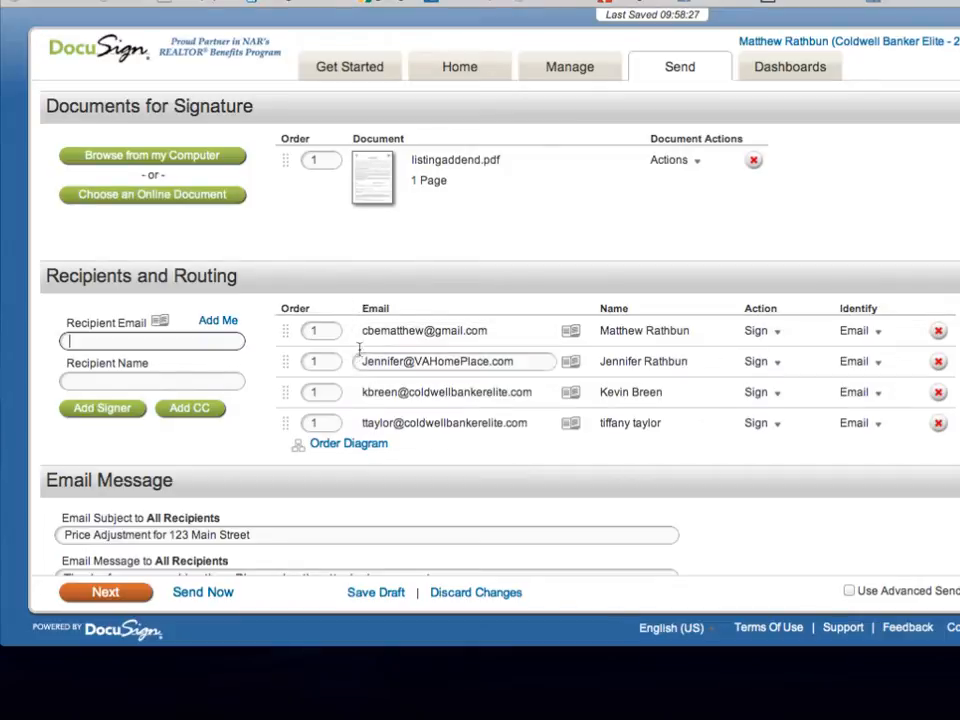
pyautogui.click(456, 392)
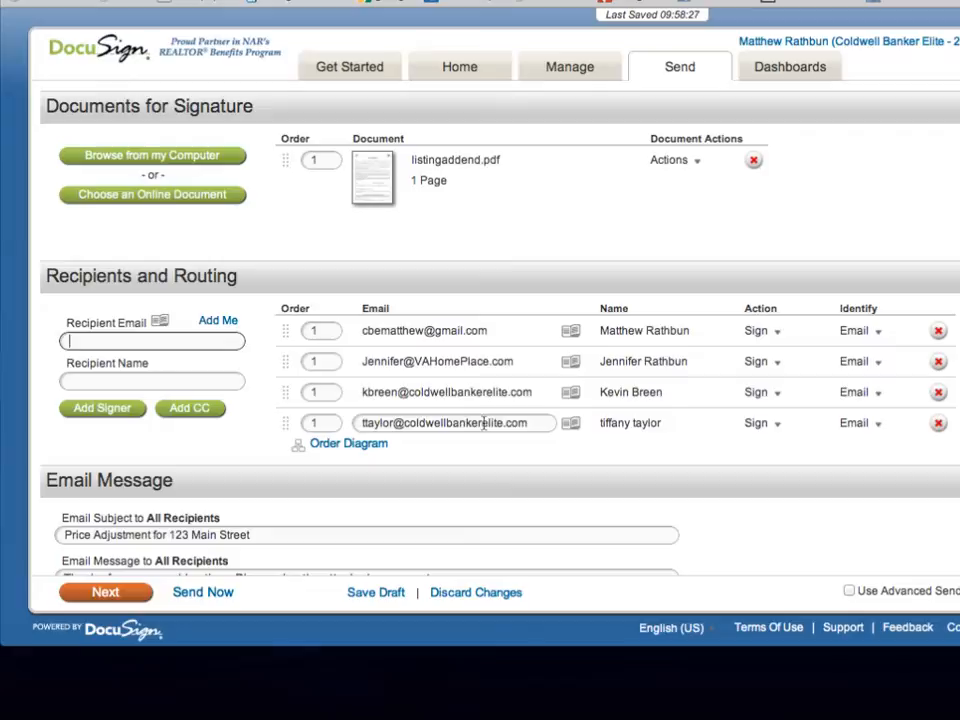
pyautogui.click(348, 444)
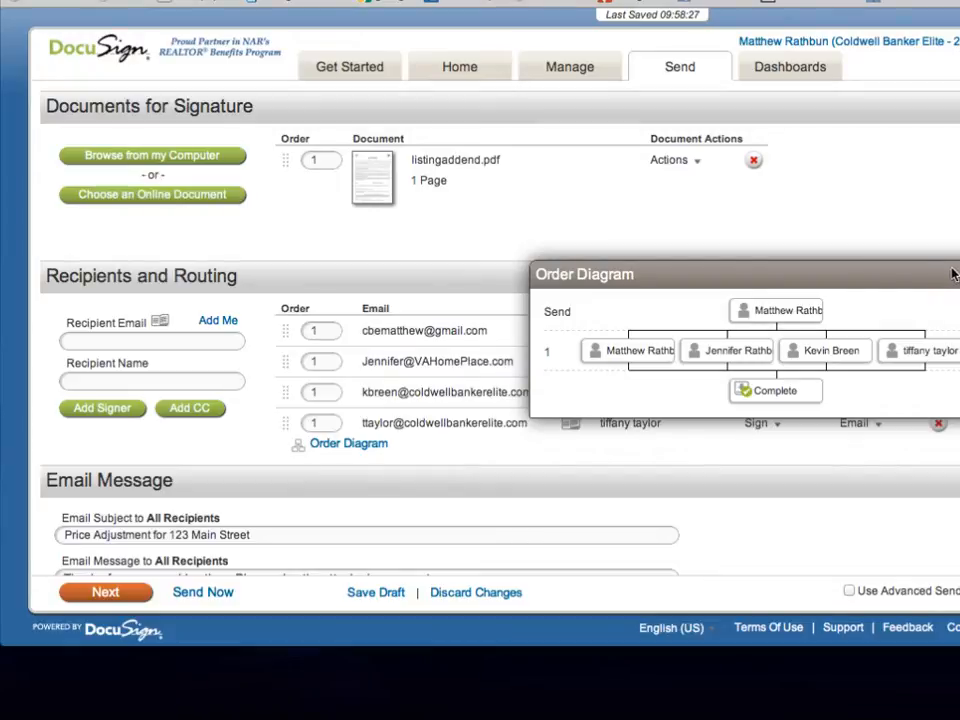
pyautogui.click(952, 274)
pyautogui.write('2')
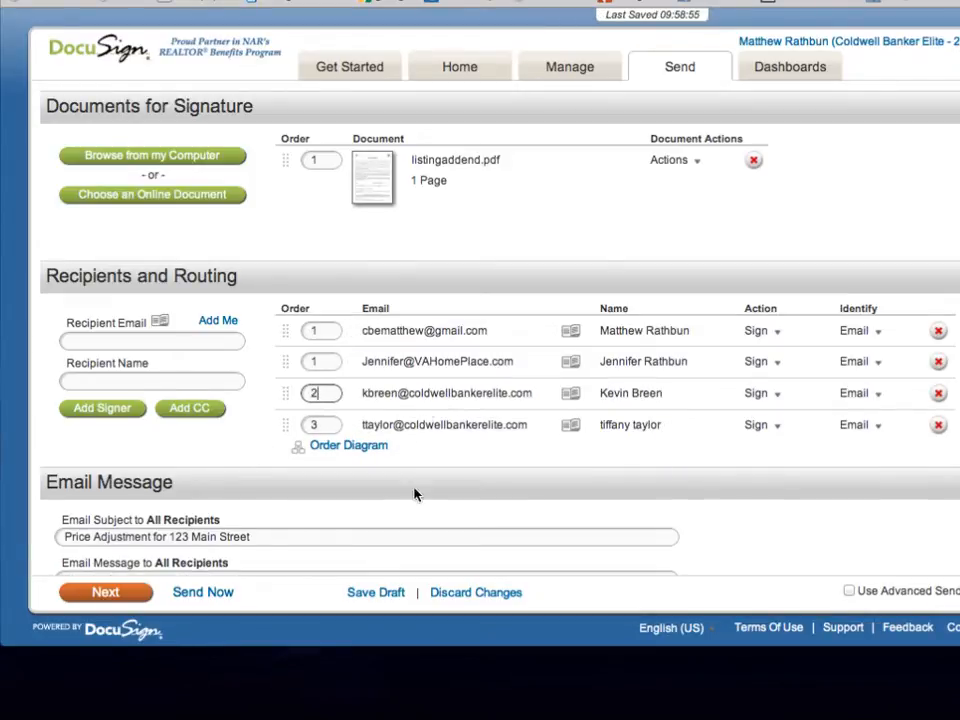
pyautogui.click(348, 444)
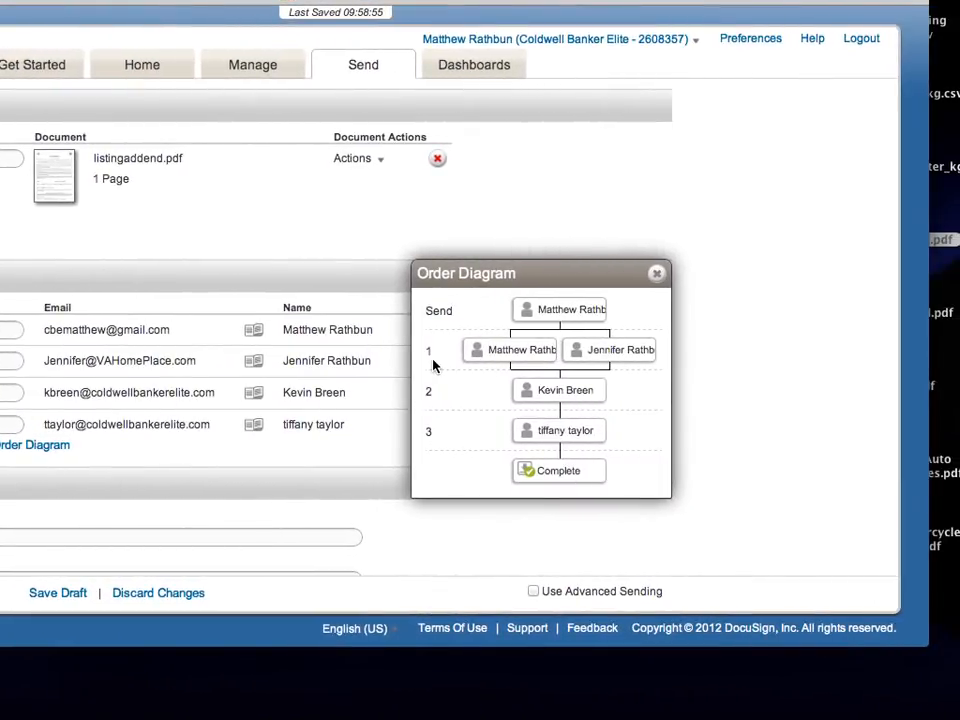
pyautogui.moveTo(436, 392)
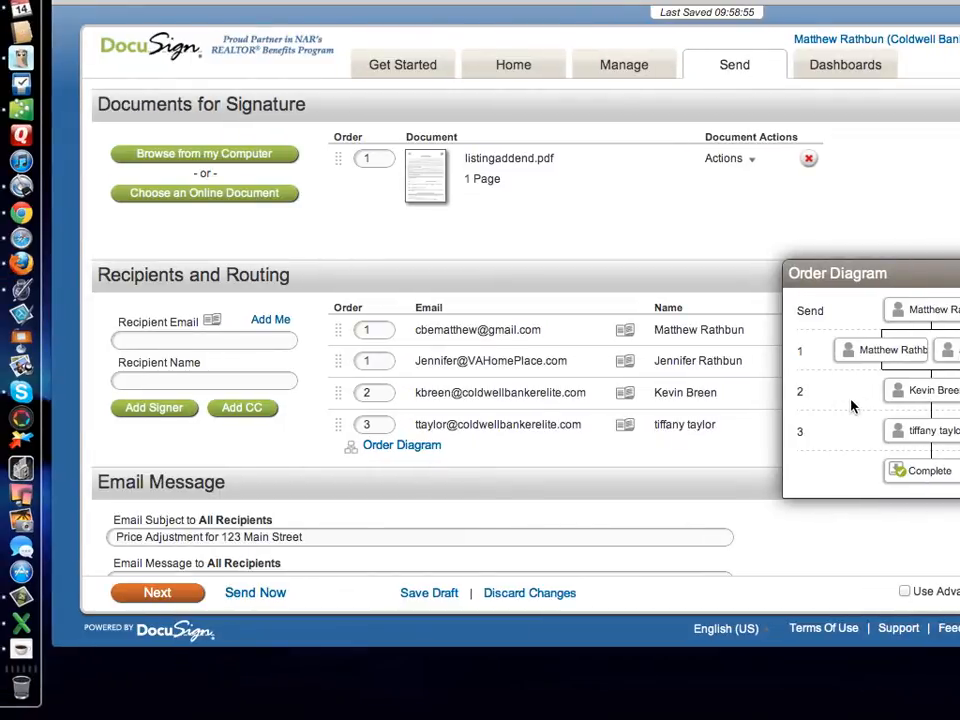
pyautogui.moveTo(840, 432)
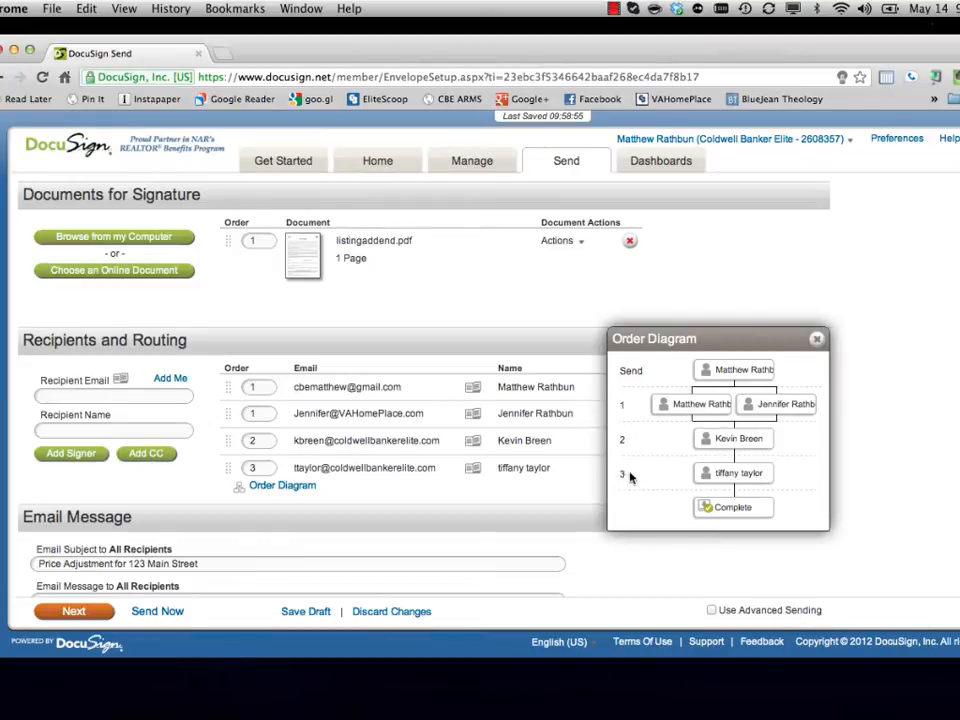
pyautogui.moveTo(716, 488)
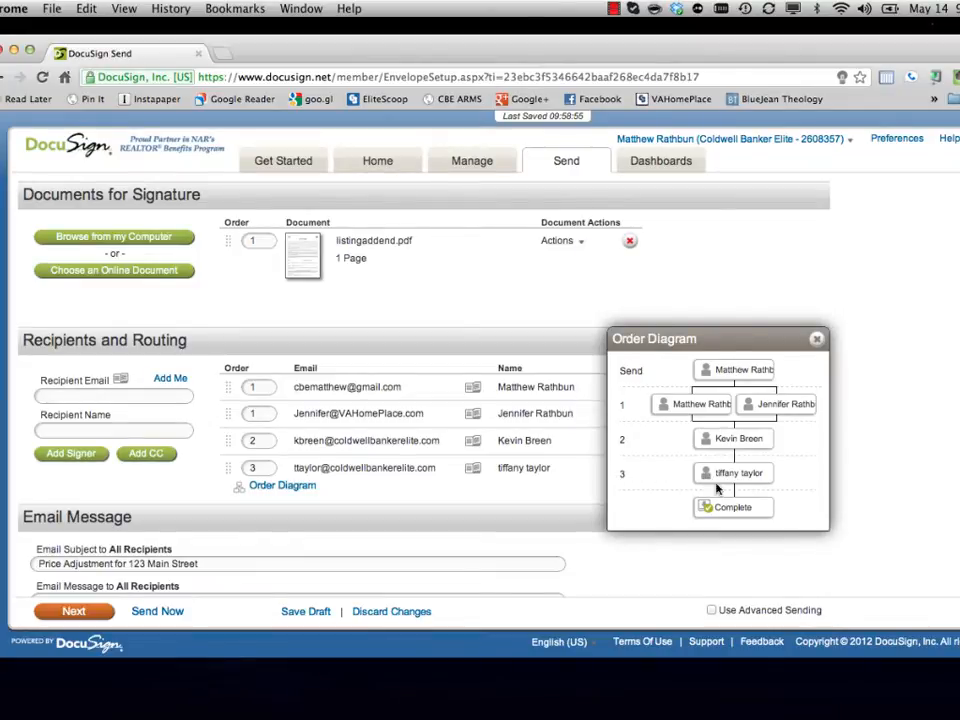
pyautogui.click(816, 338)
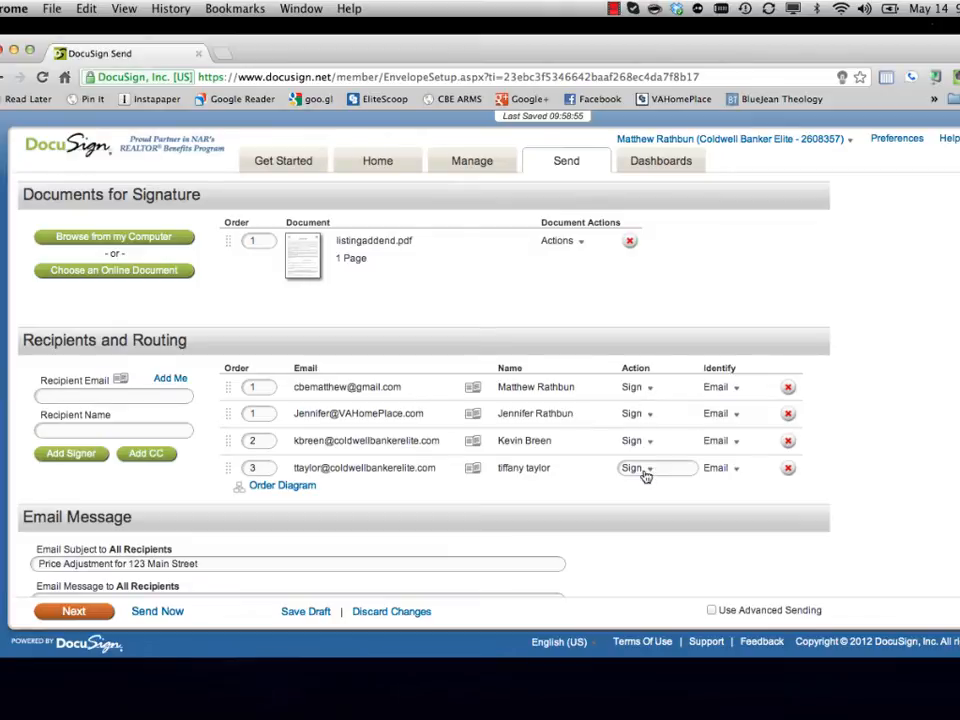
pyautogui.click(636, 468)
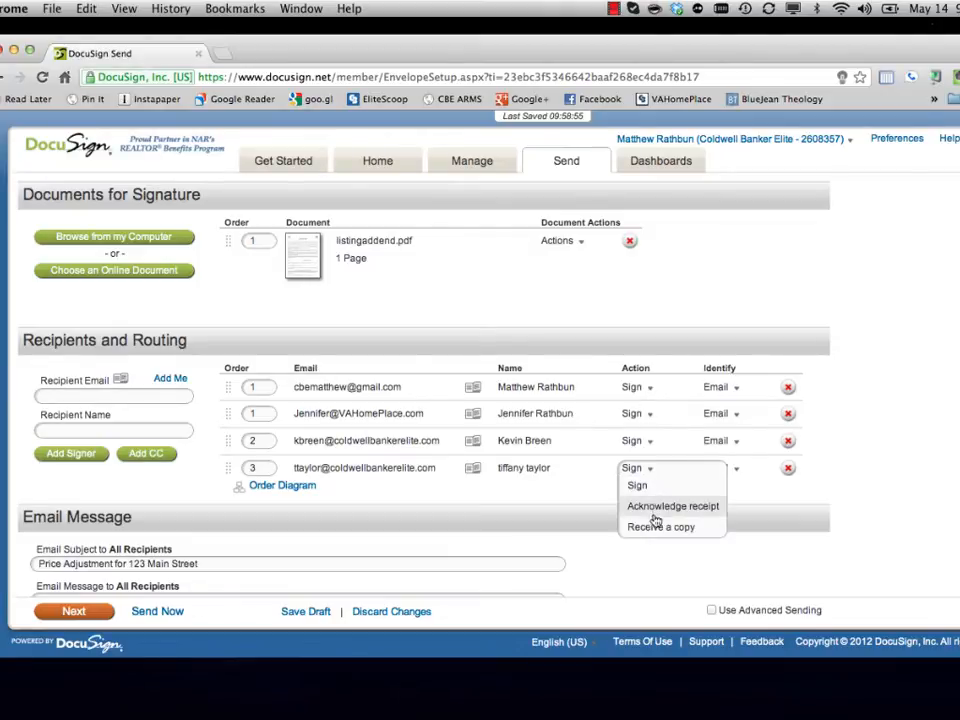
pyautogui.click(660, 528)
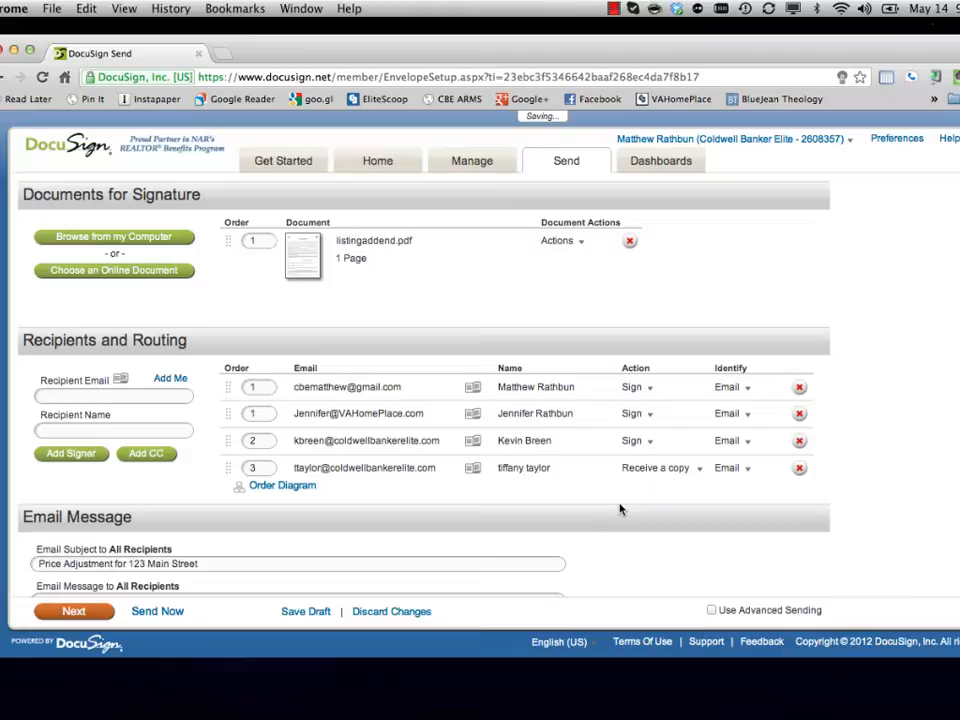
pyautogui.click(282, 486)
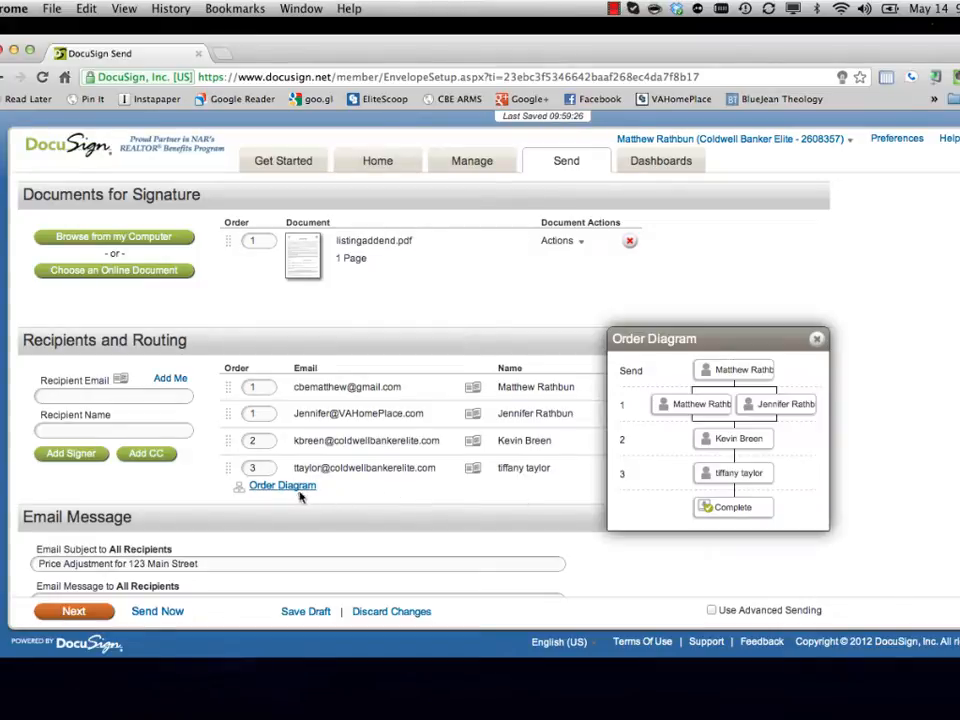
pyautogui.moveTo(760, 400)
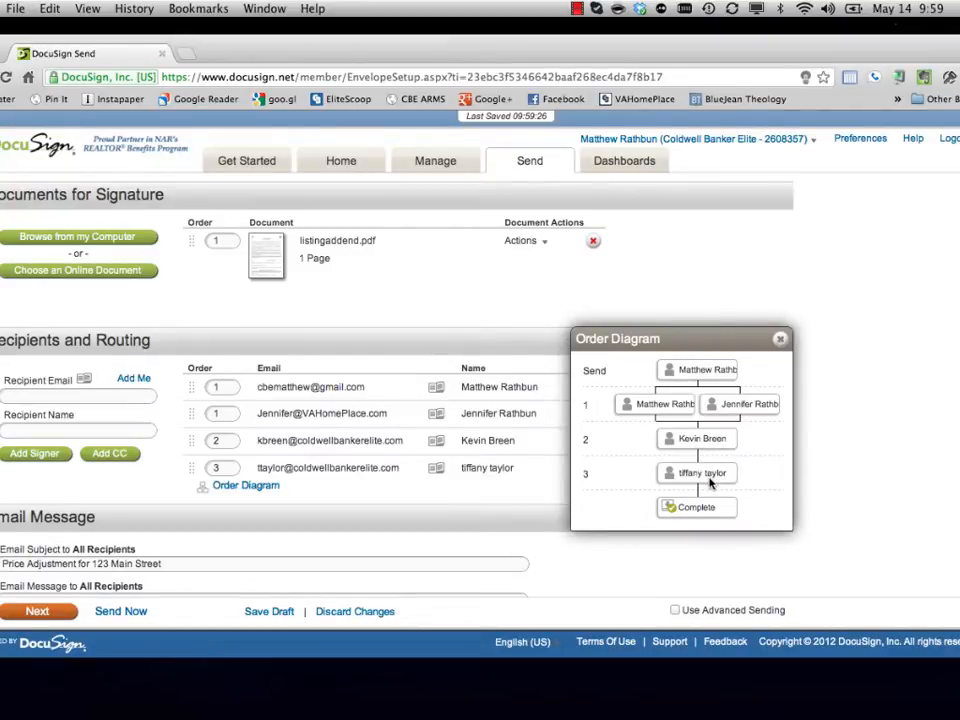
pyautogui.moveTo(684, 390)
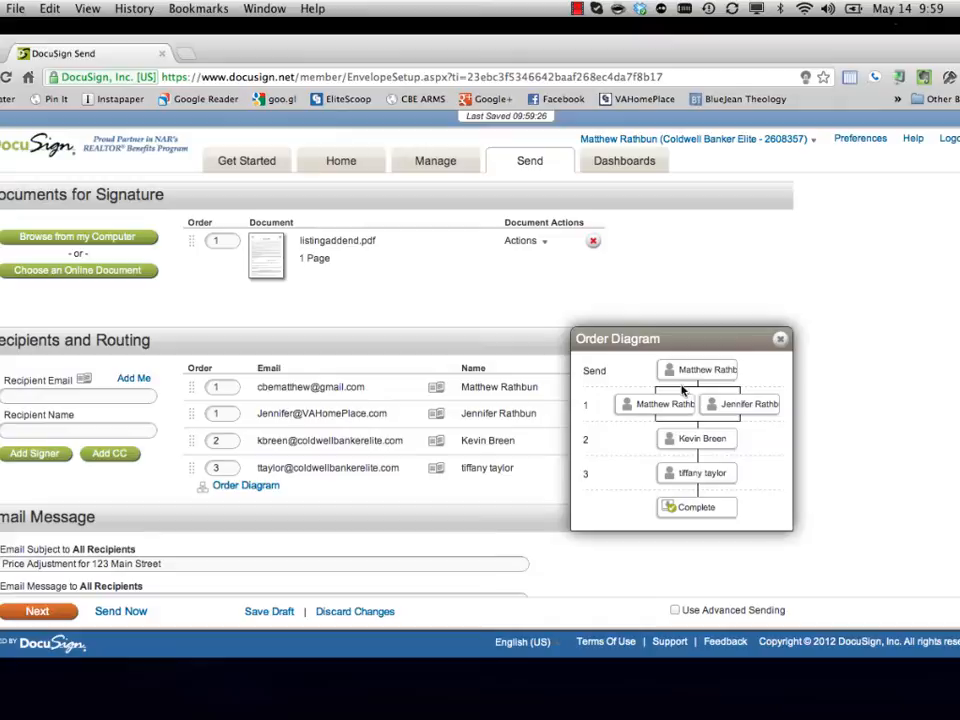
pyautogui.moveTo(680, 448)
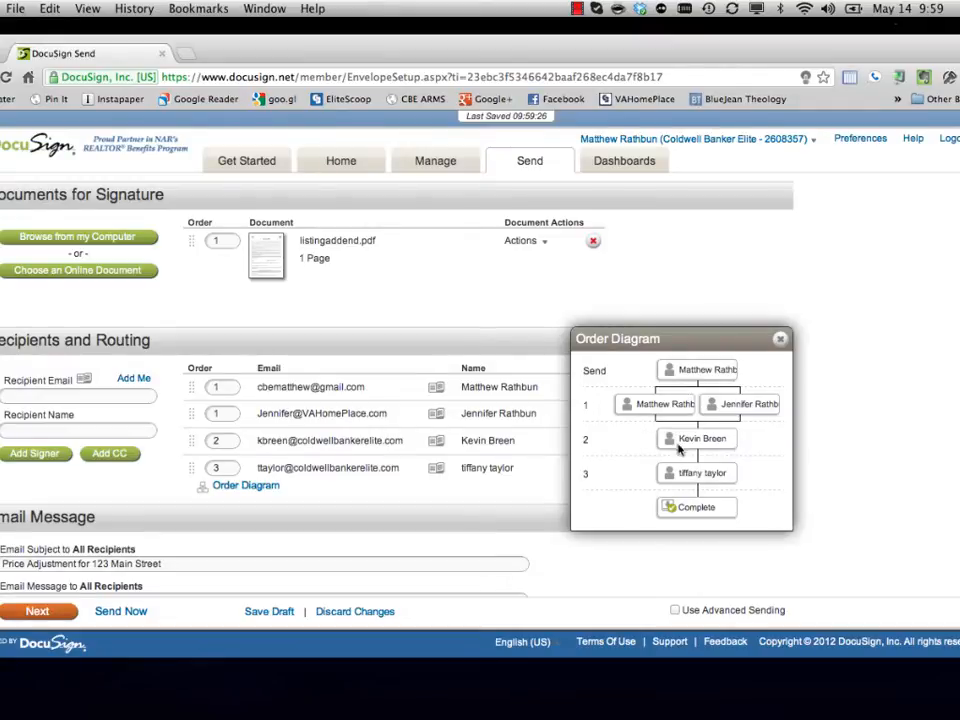
pyautogui.moveTo(724, 452)
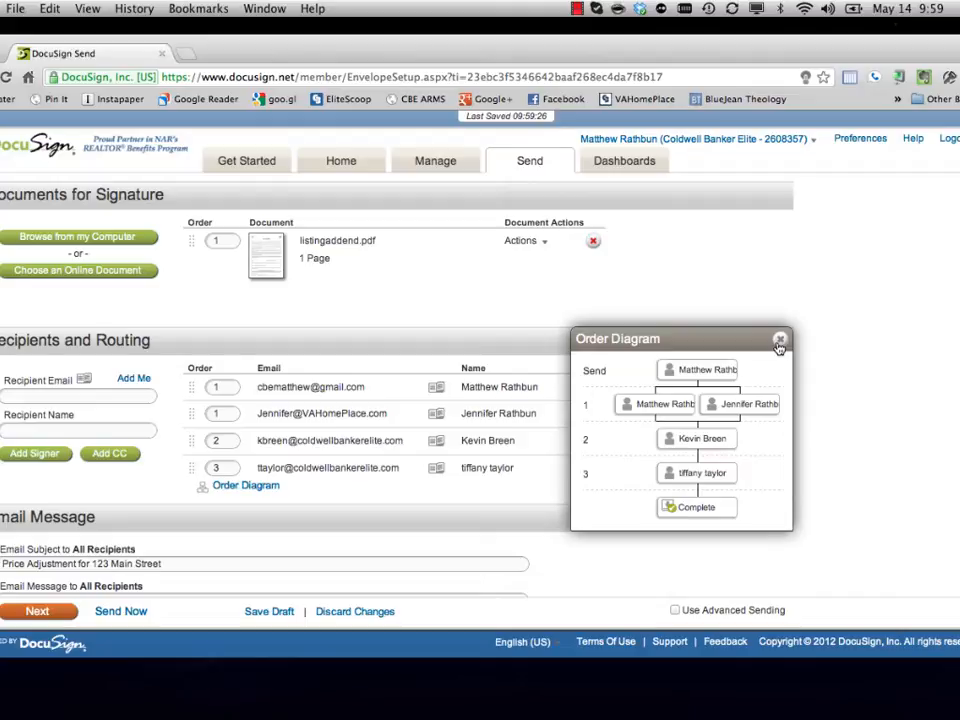
pyautogui.moveTo(838, 310)
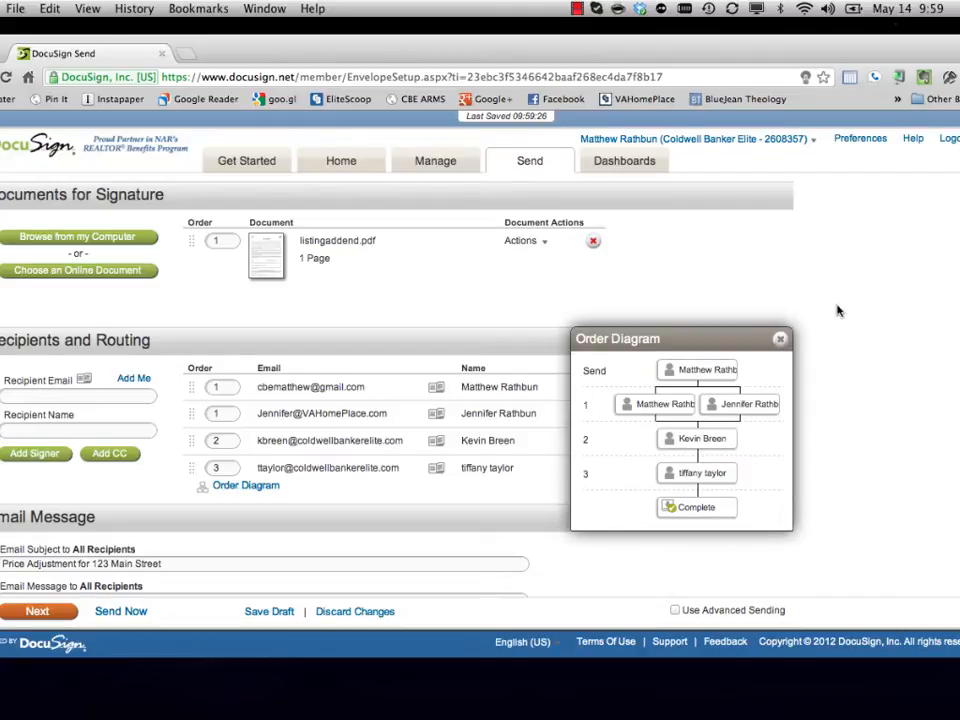
pyautogui.click(780, 338)
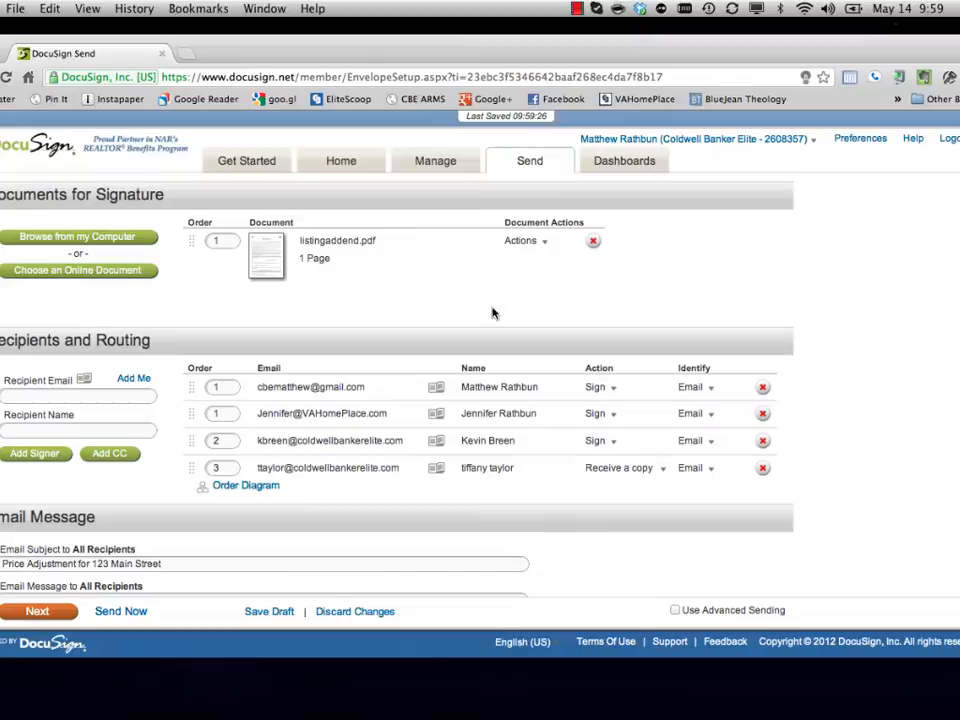
pyautogui.scroll(-3)
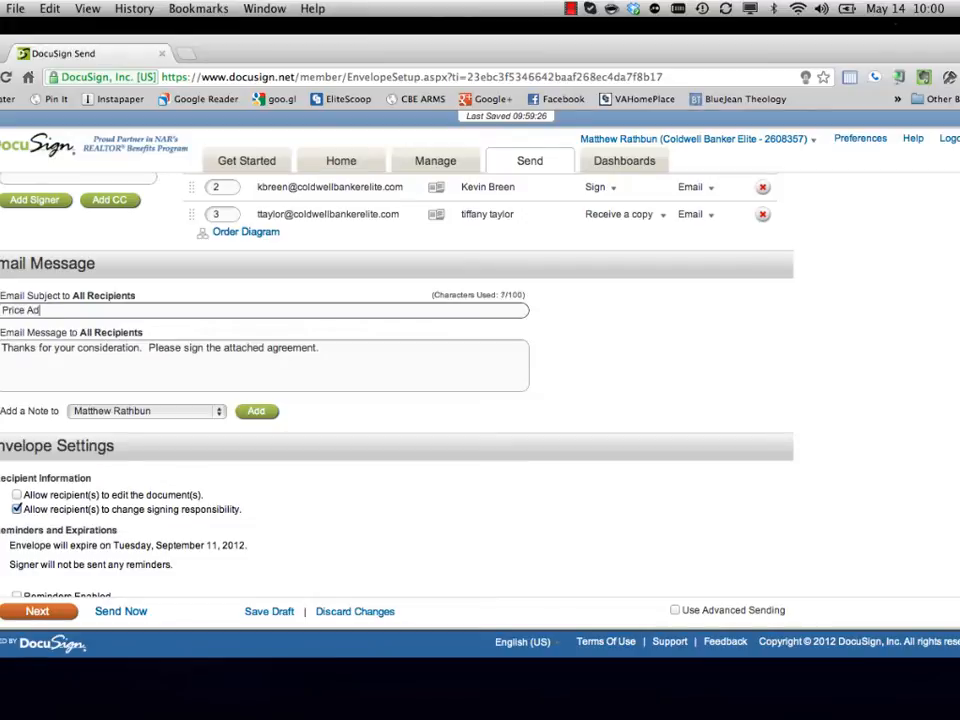
pyautogui.write('justment for 123')
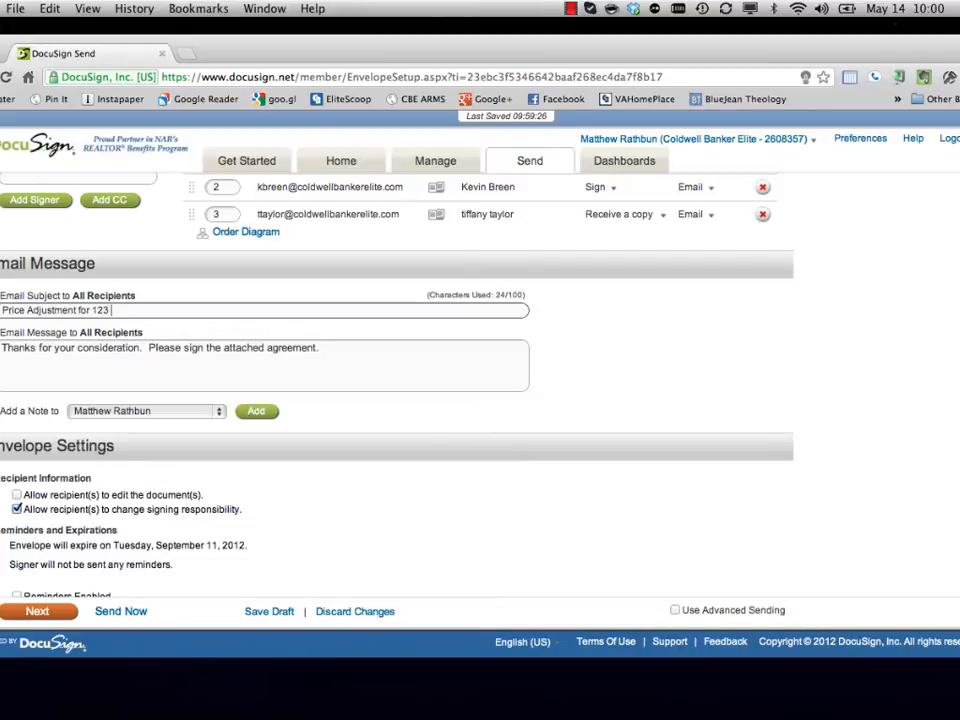
pyautogui.write('Main street')
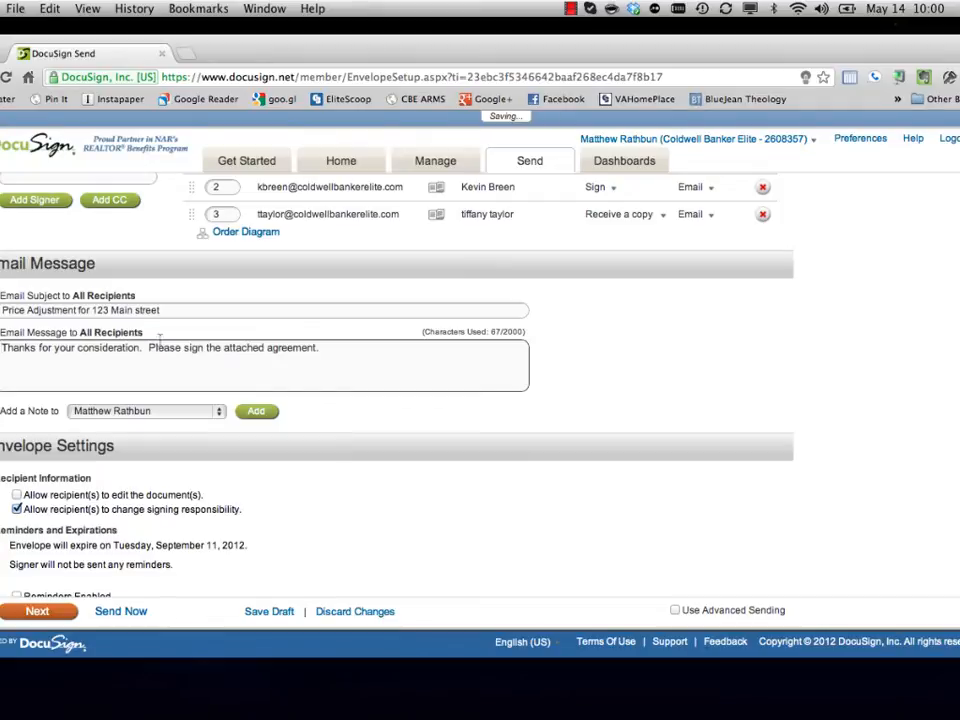
pyautogui.scroll(-3)
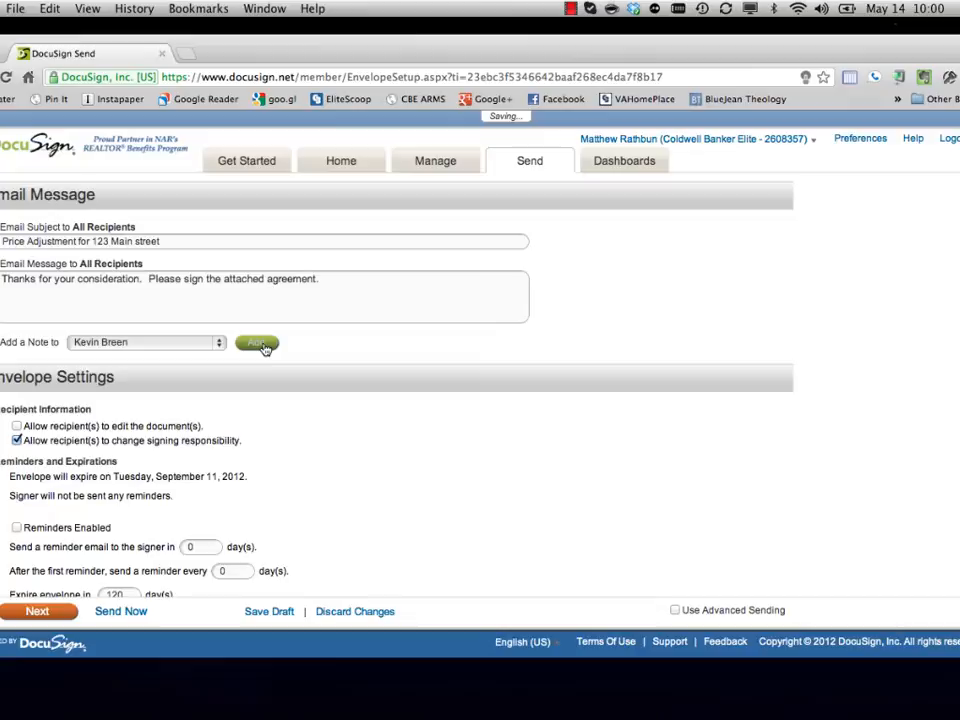
pyautogui.click(256, 344)
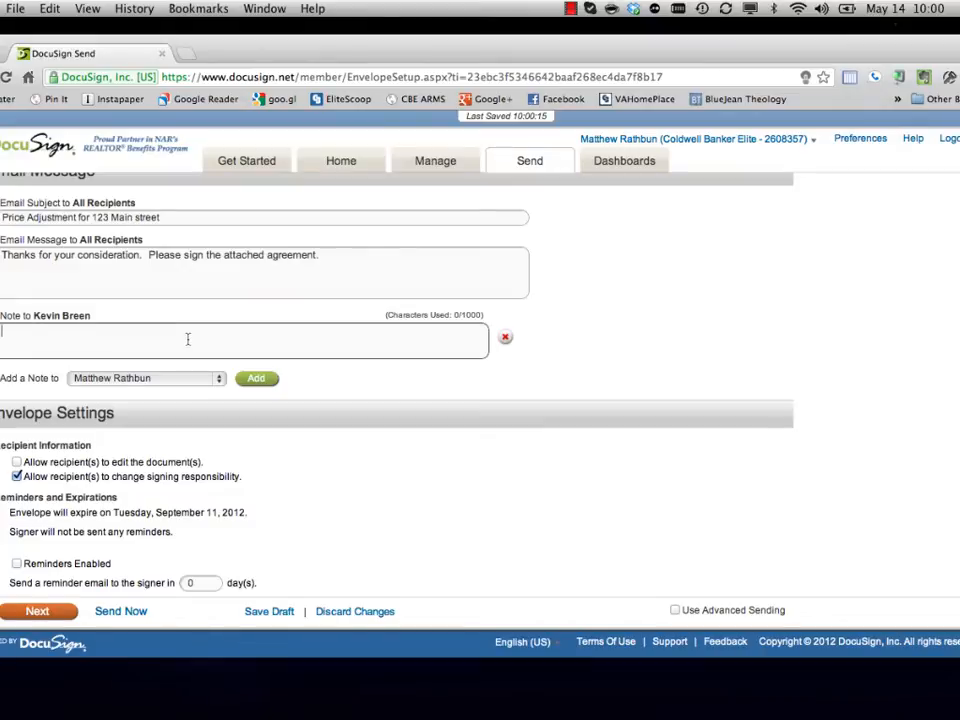
pyautogui.moveTo(252, 360)
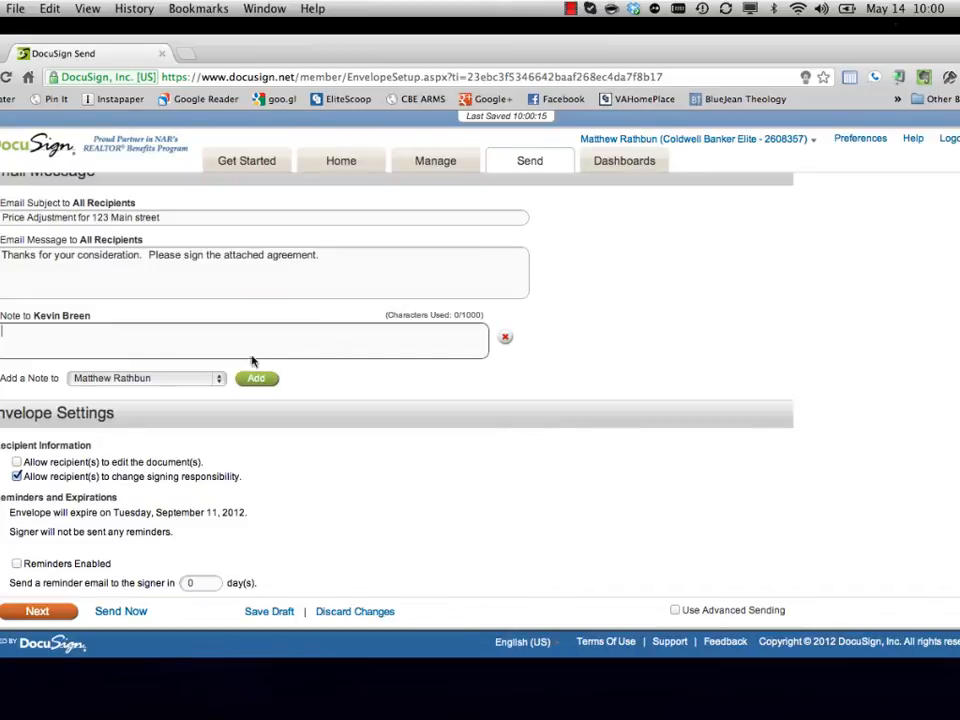
pyautogui.click(256, 378)
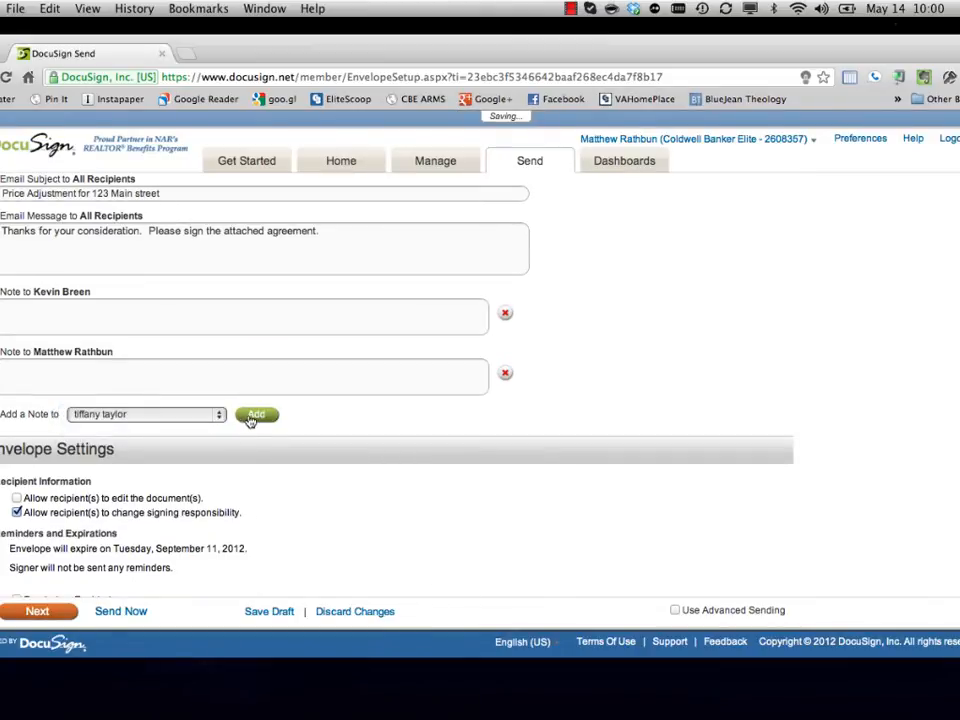
pyautogui.click(256, 414)
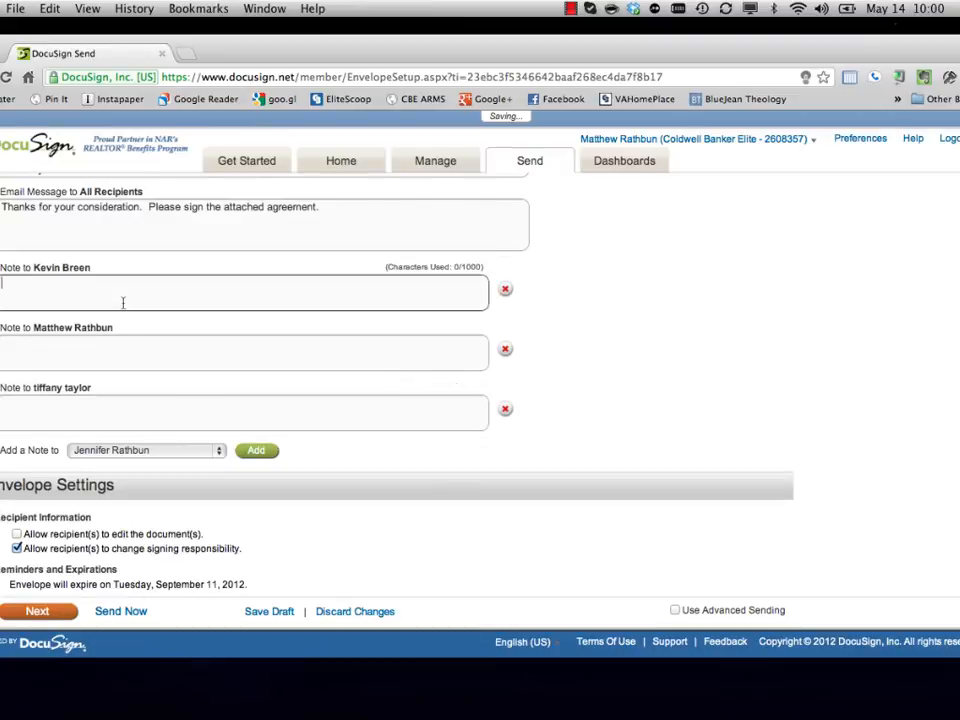
pyautogui.write('Thanks')
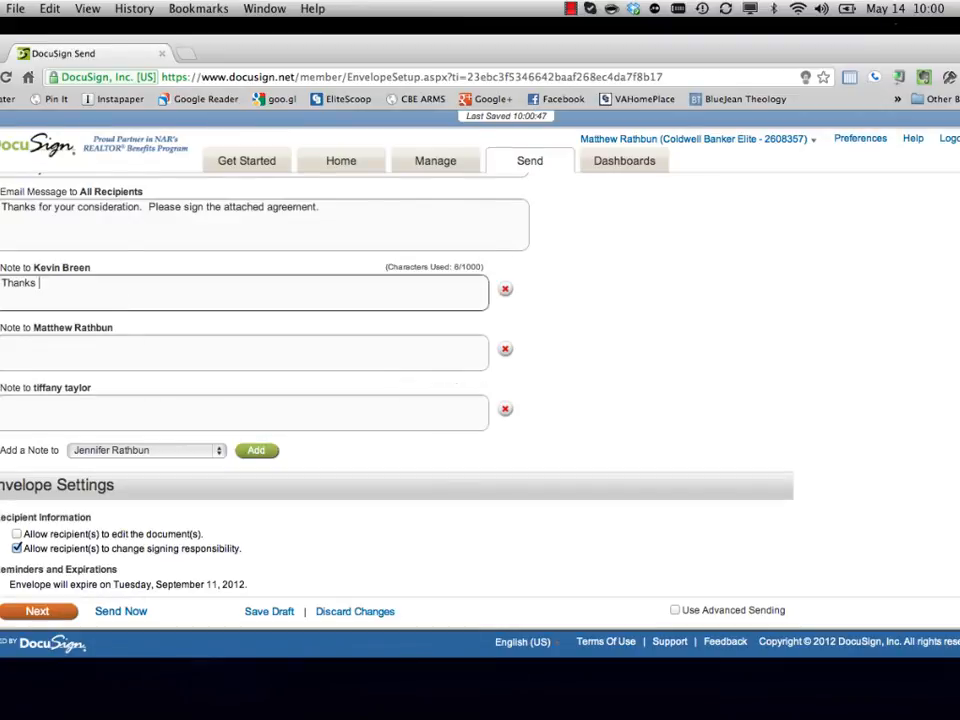
pyautogui.write('for signing')
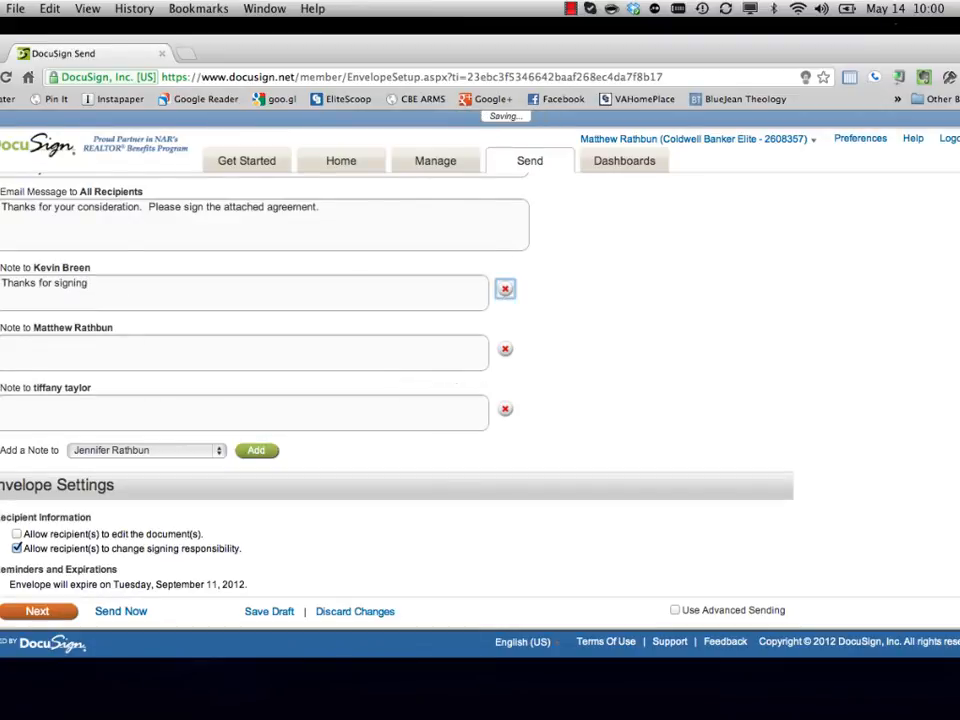
# Write the notes 'Thanks working with us' and 'I don't need a copy for my files.'.
pyautogui.write('Thanks for')
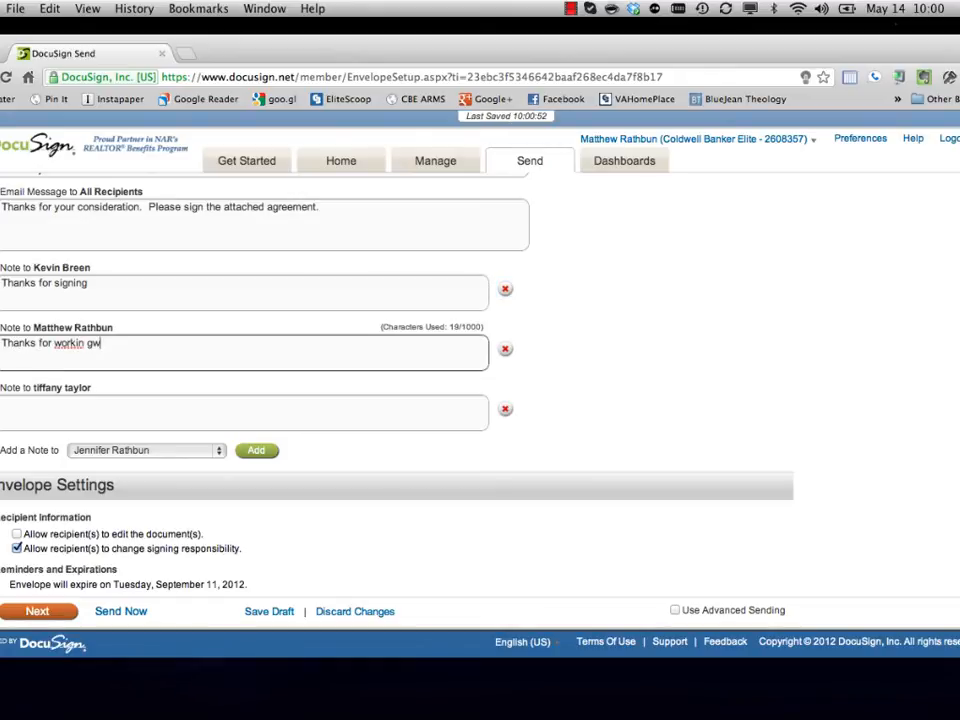
pyautogui.write('working with')
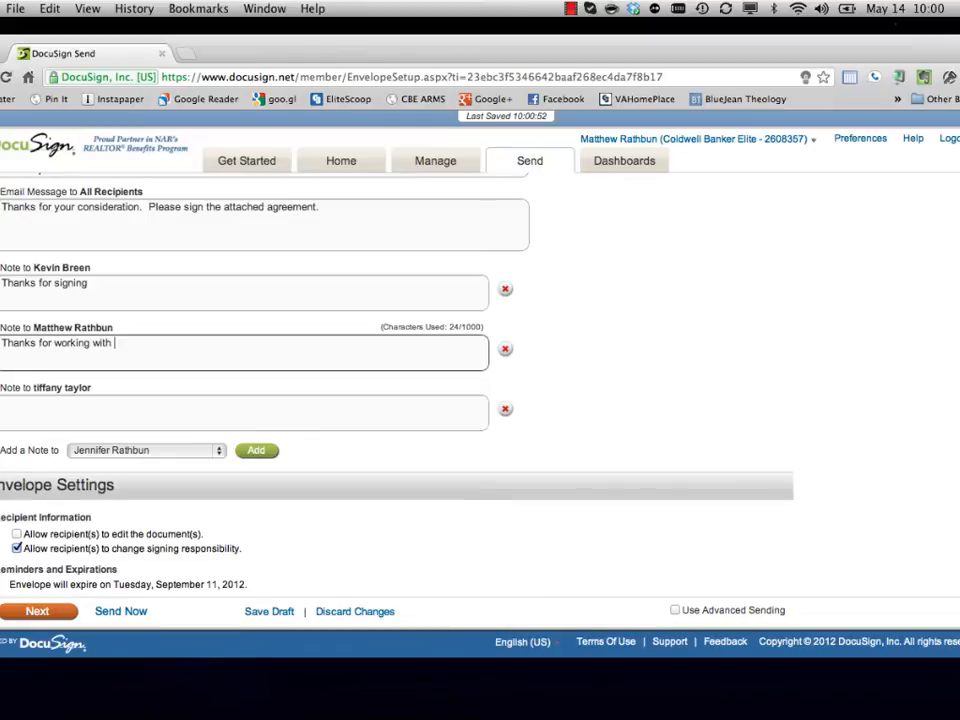
pyautogui.write('us')
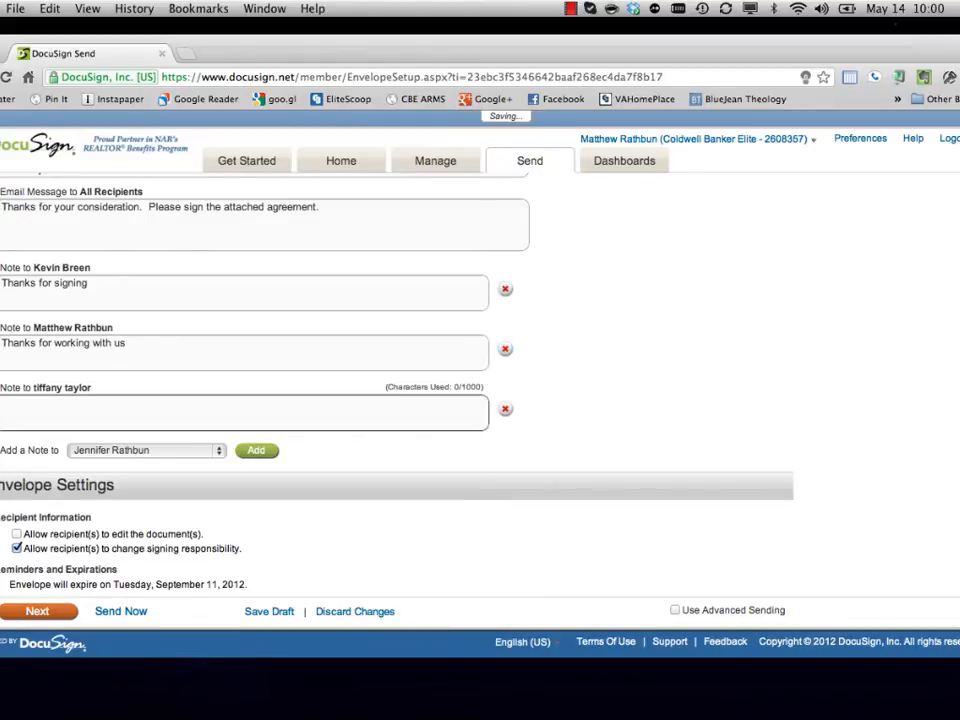
pyautogui.write("I don't need")
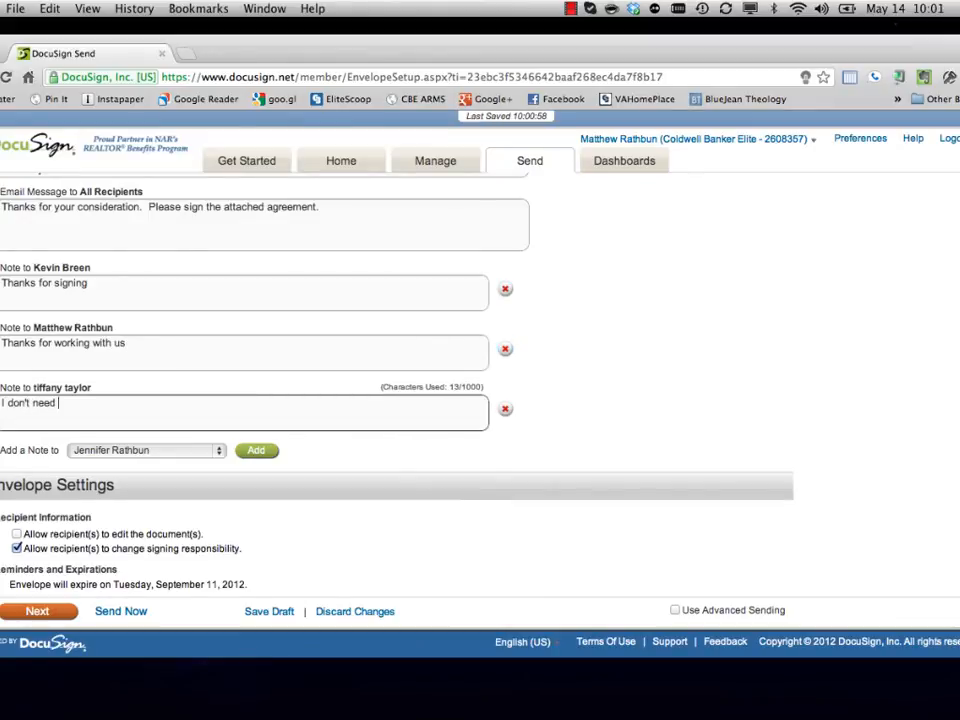
pyautogui.write('a copy for my')
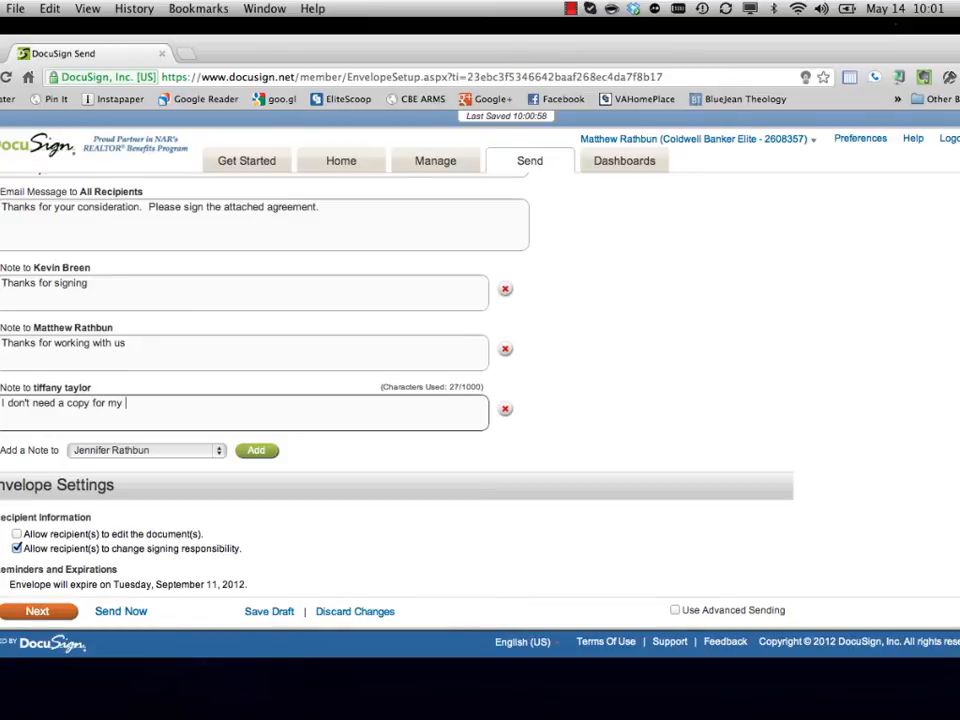
pyautogui.write('files.')
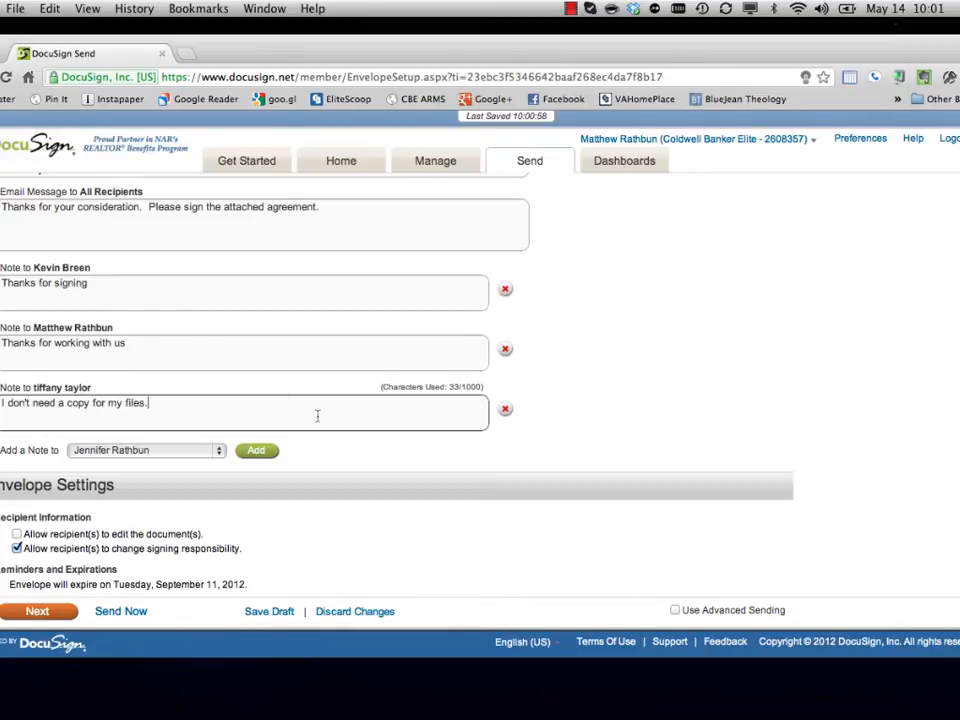
pyautogui.scroll(-3)
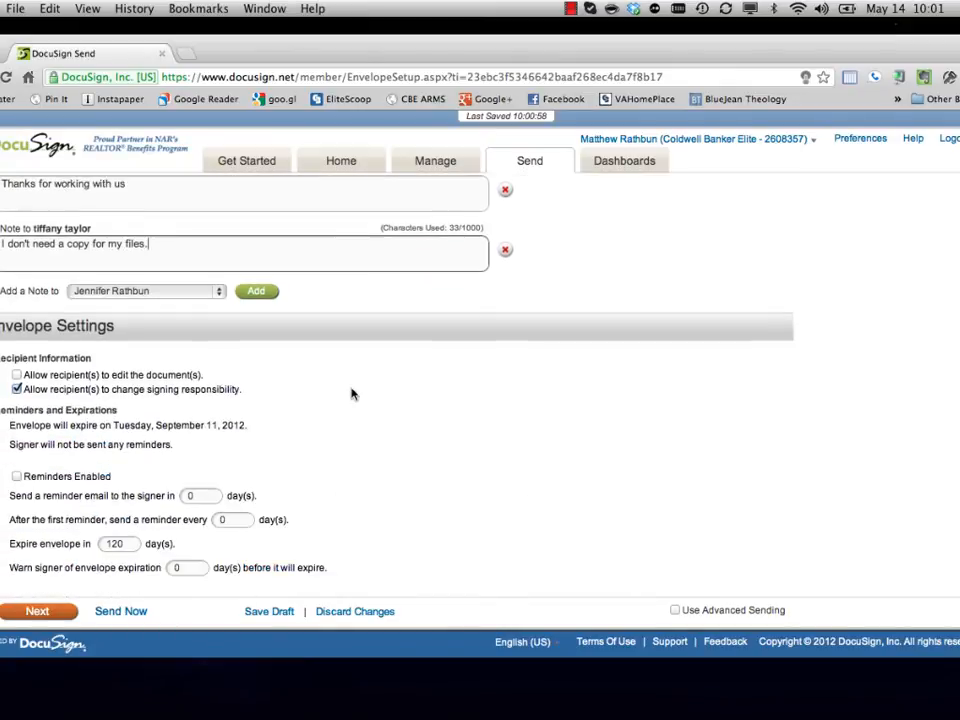
# Review the routing order diagram before advancing to the tagging page.
pyautogui.scroll(3)
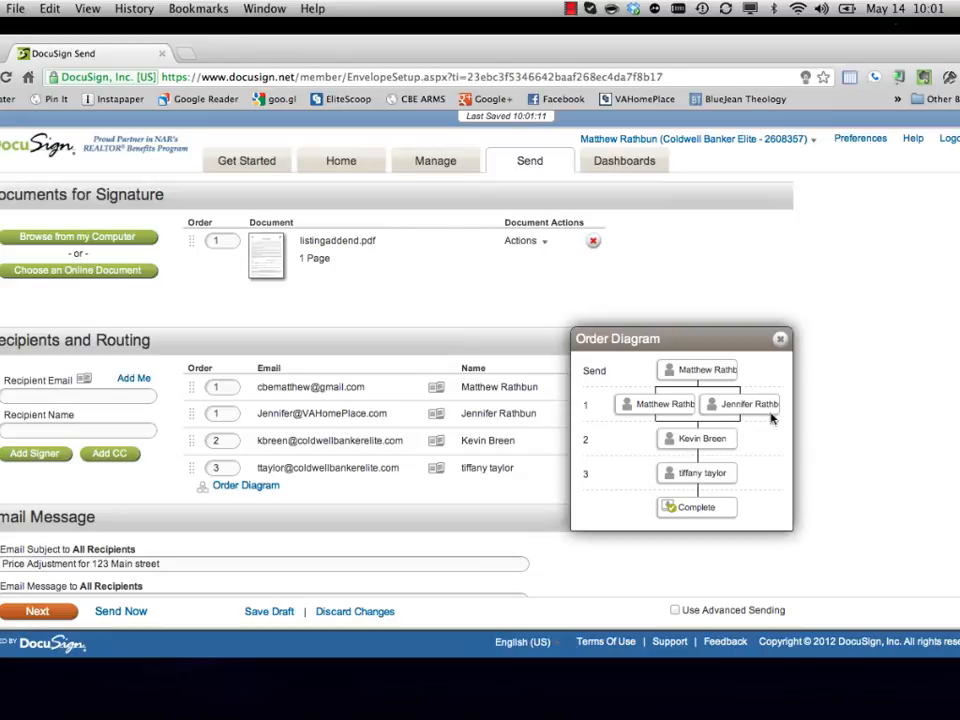
pyautogui.moveTo(736, 452)
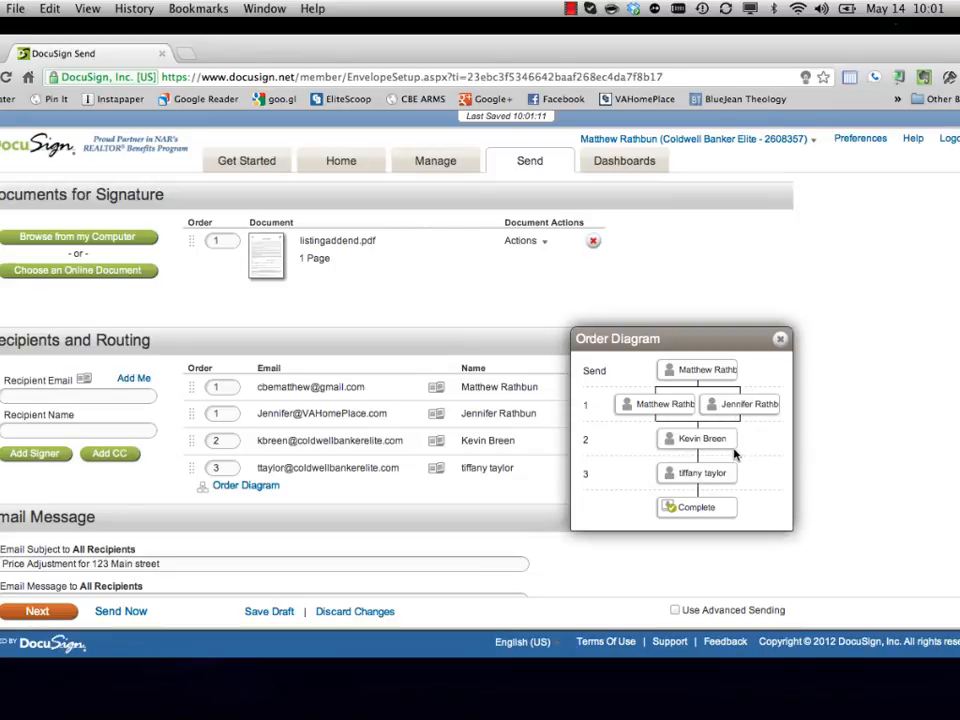
pyautogui.click(780, 338)
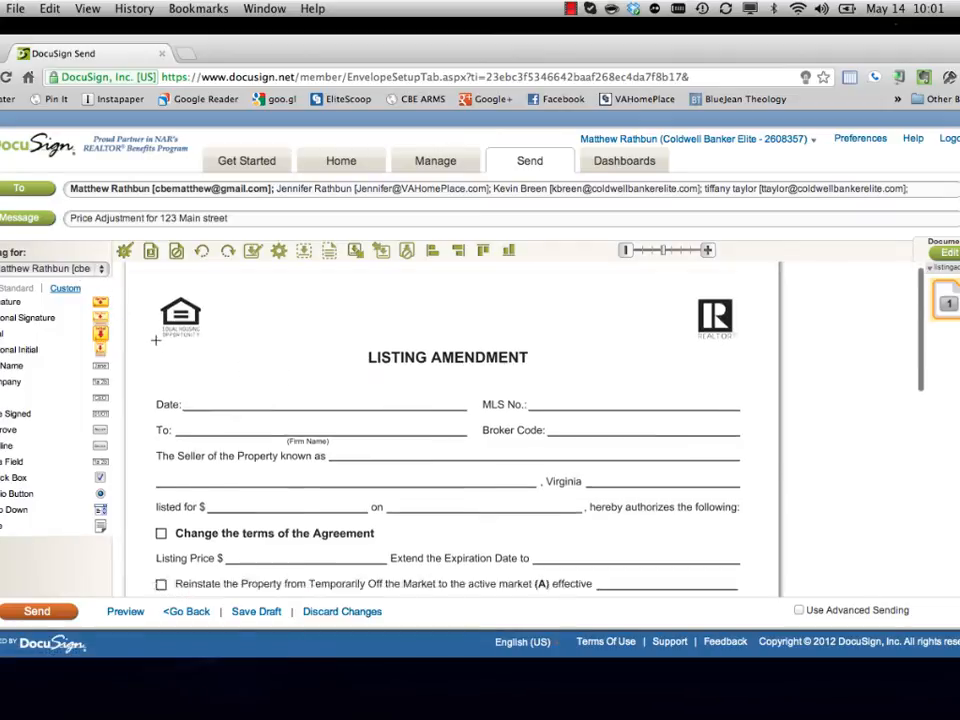
pyautogui.scroll(-3)
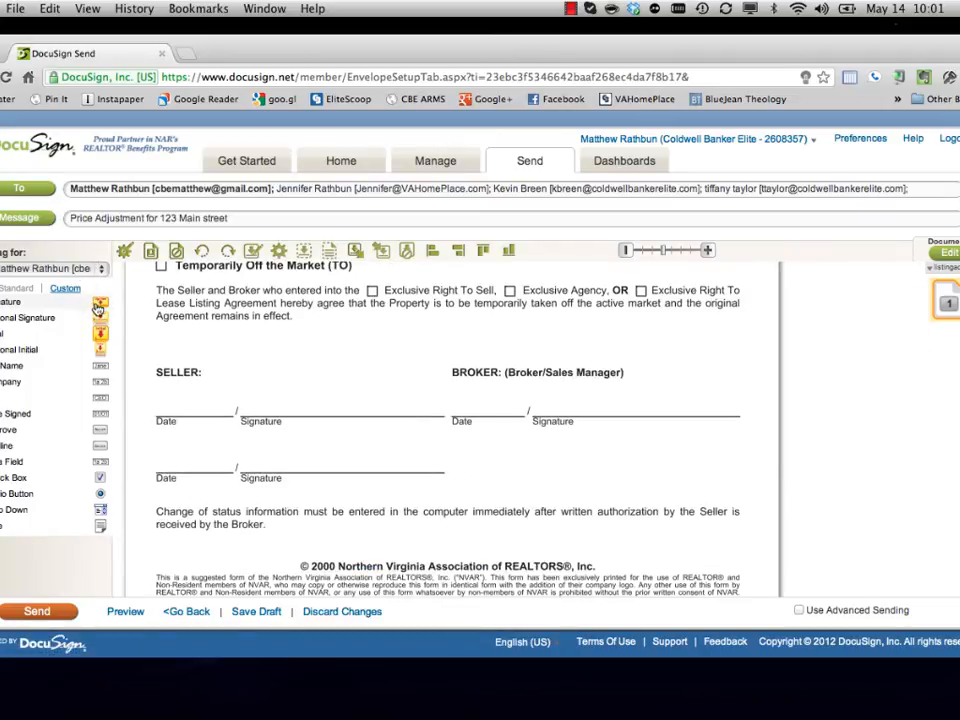
pyautogui.moveTo(100, 318); pyautogui.dragTo(270, 400)
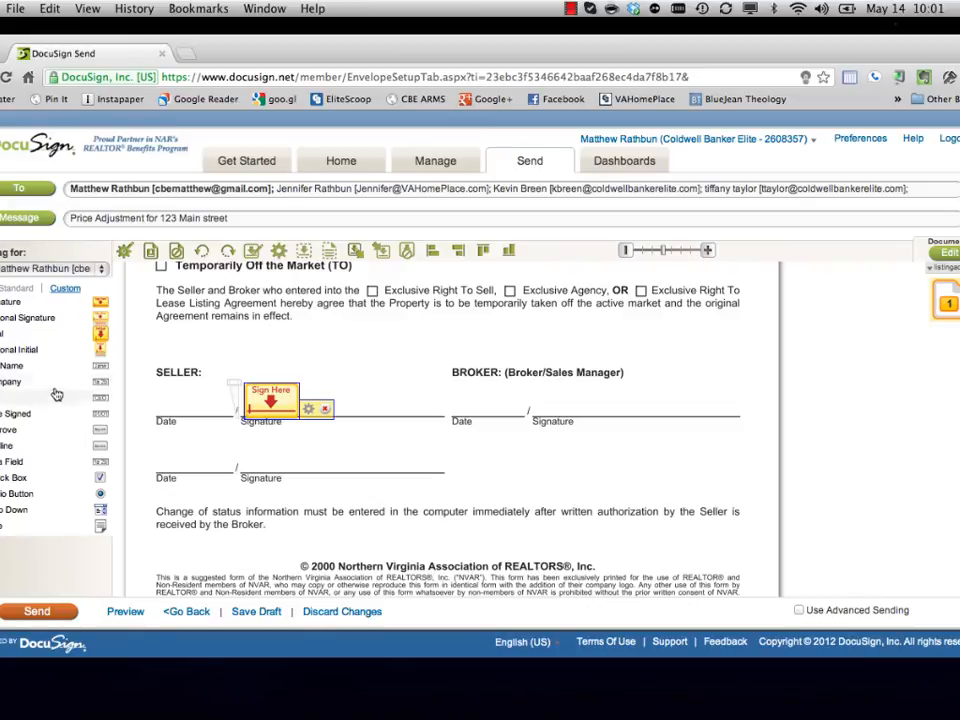
pyautogui.moveTo(20, 412); pyautogui.dragTo(192, 404)
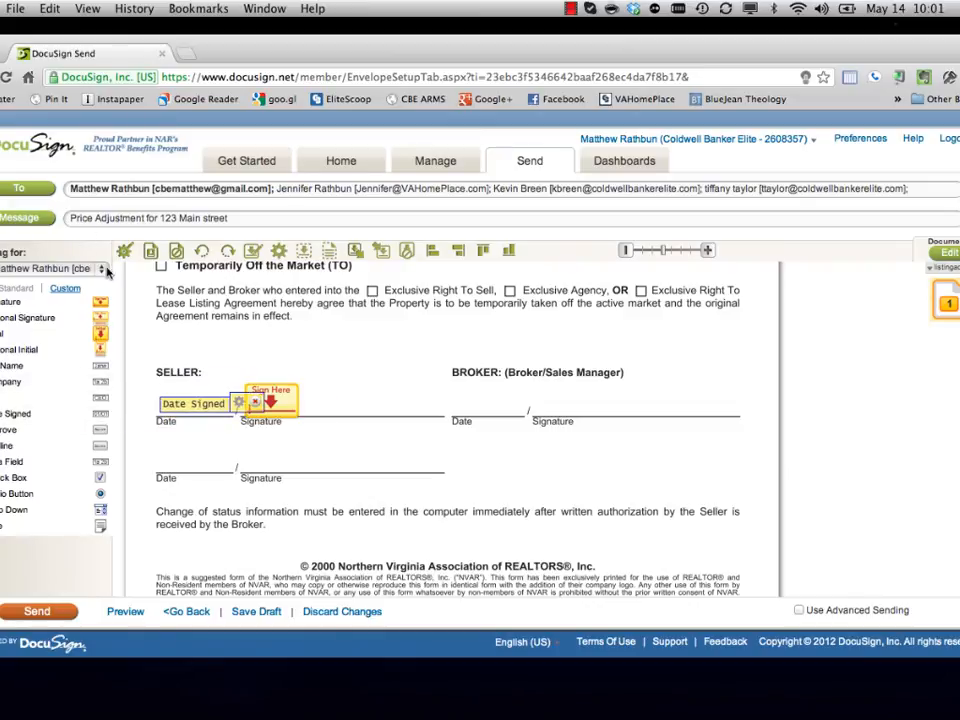
pyautogui.click(100, 268)
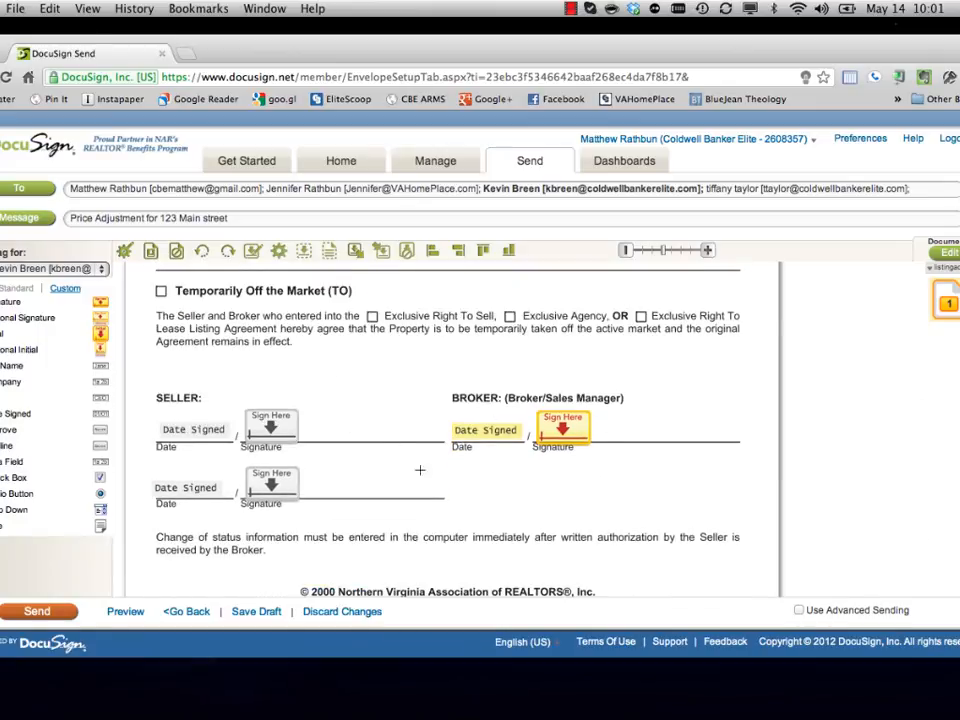
pyautogui.moveTo(458, 470)
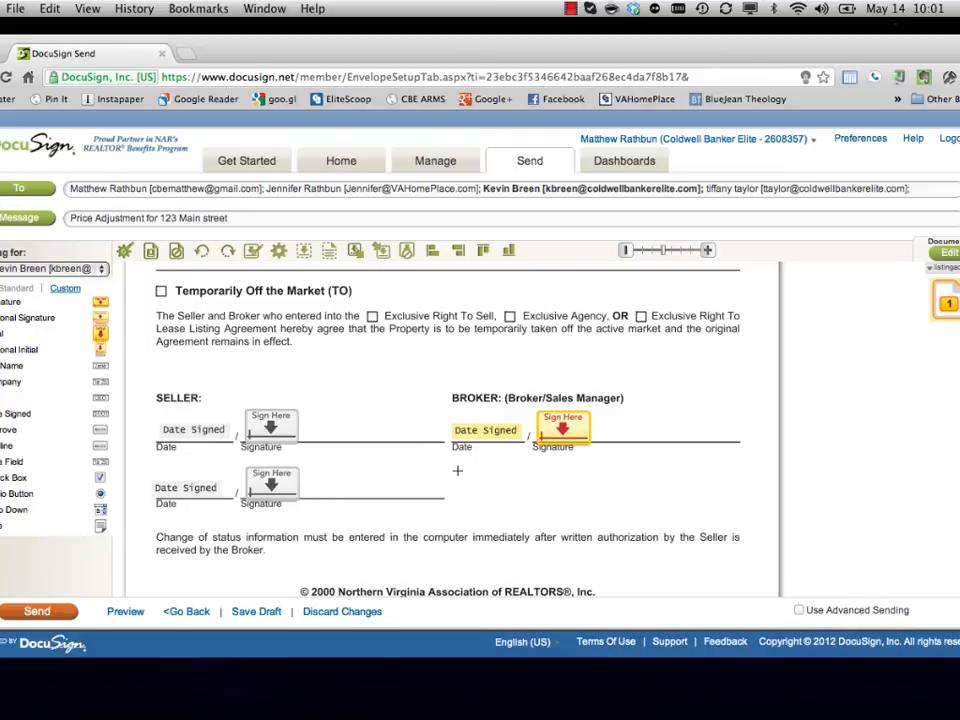
pyautogui.scroll(3)
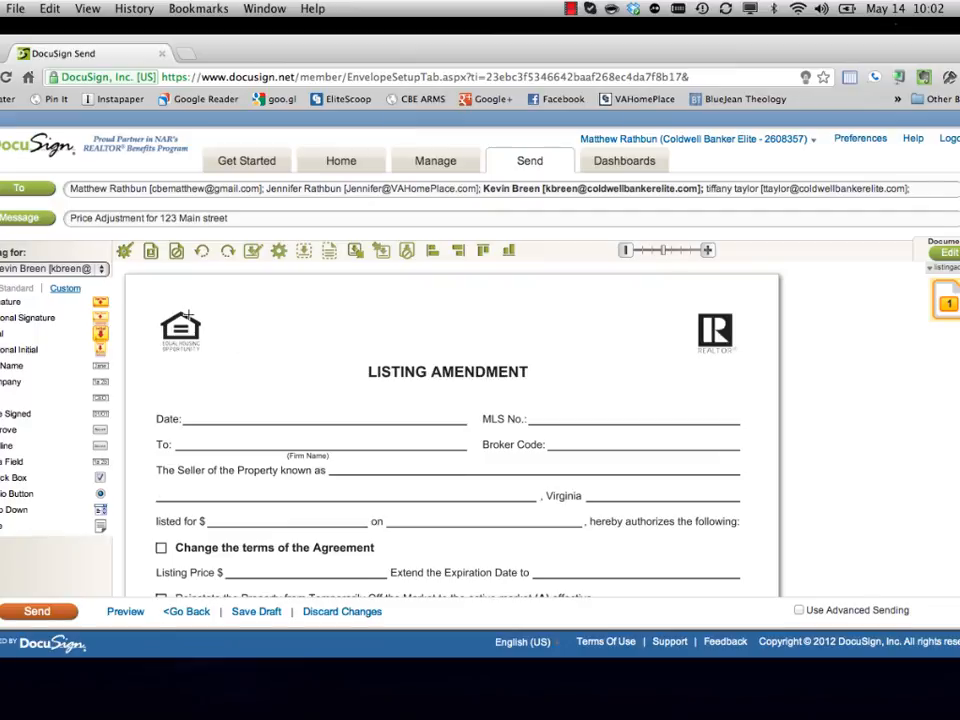
pyautogui.moveTo(296, 344)
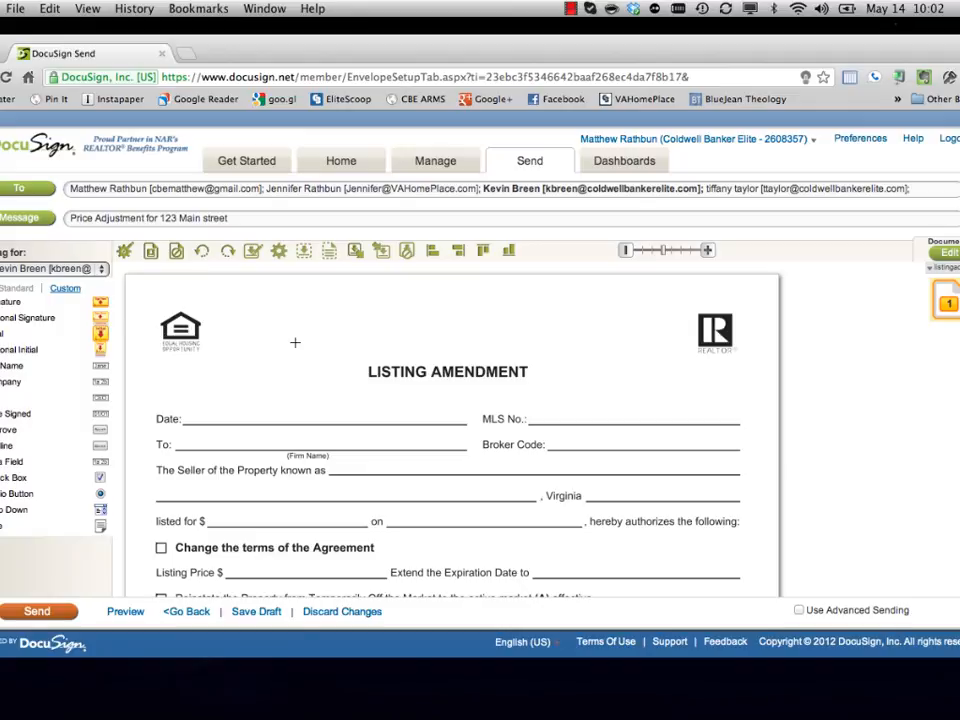
pyautogui.click(572, 8)
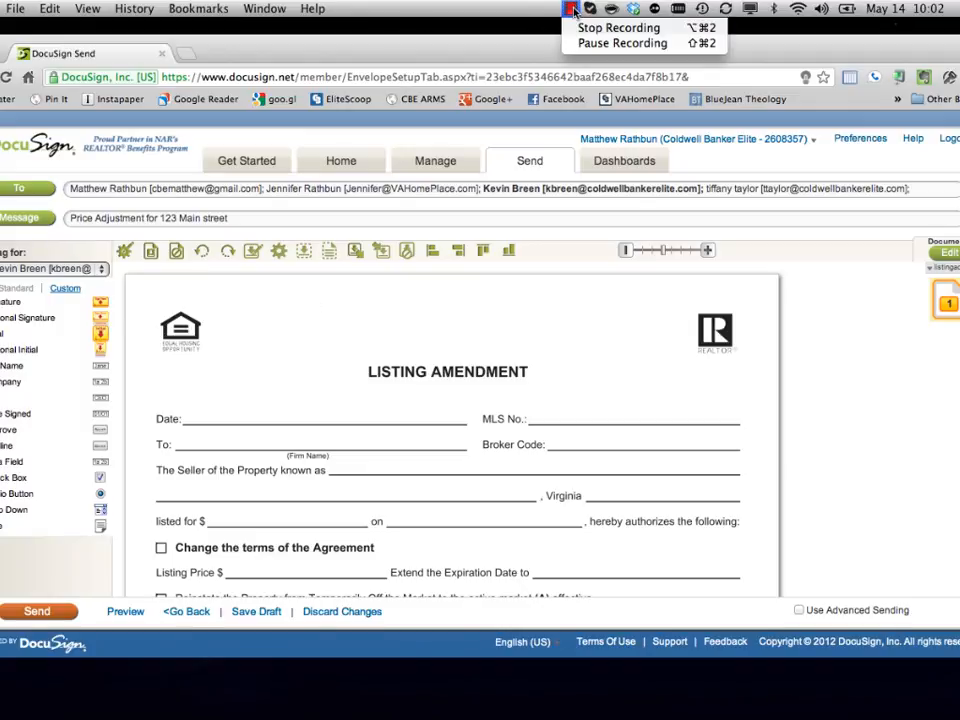